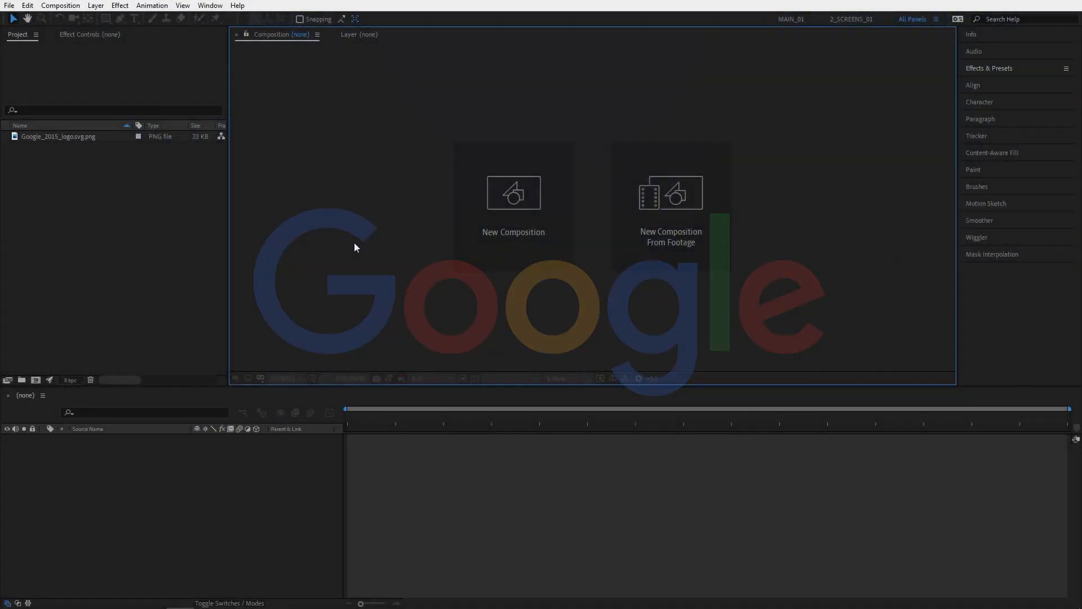
# Create a composition named Logo and drop the Google logo PNG into it
pyautogui.click(514, 193)
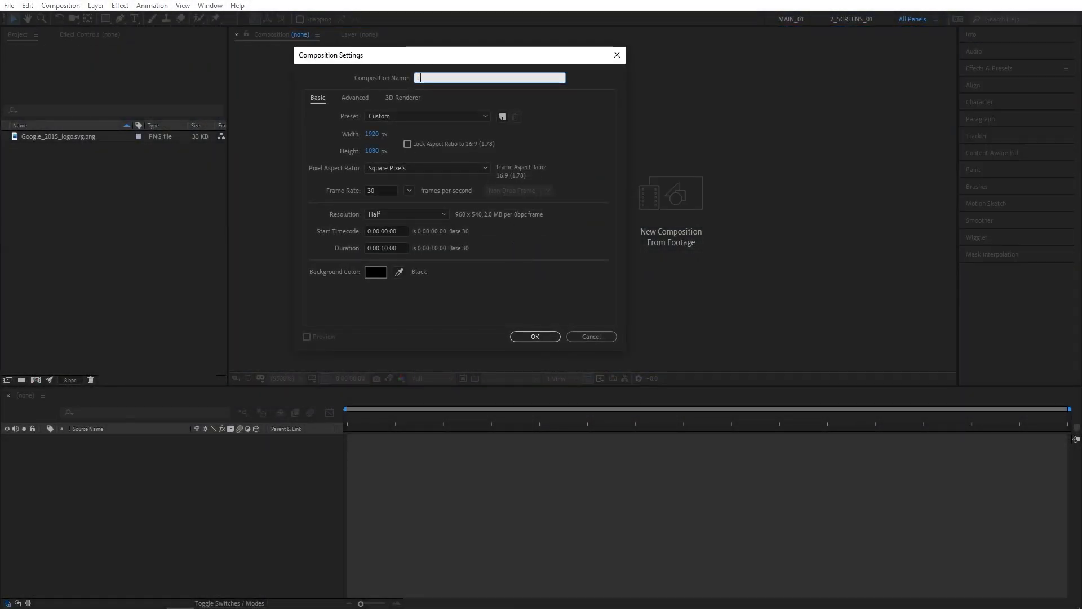
pyautogui.click(535, 336)
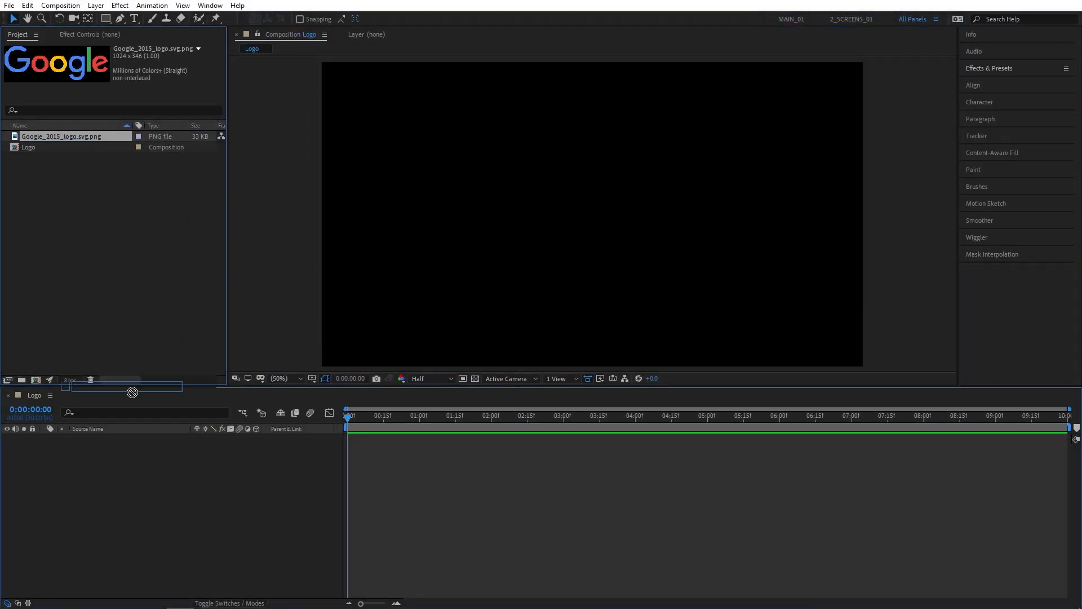
pyautogui.moveTo(62, 136); pyautogui.dragTo(138, 440)
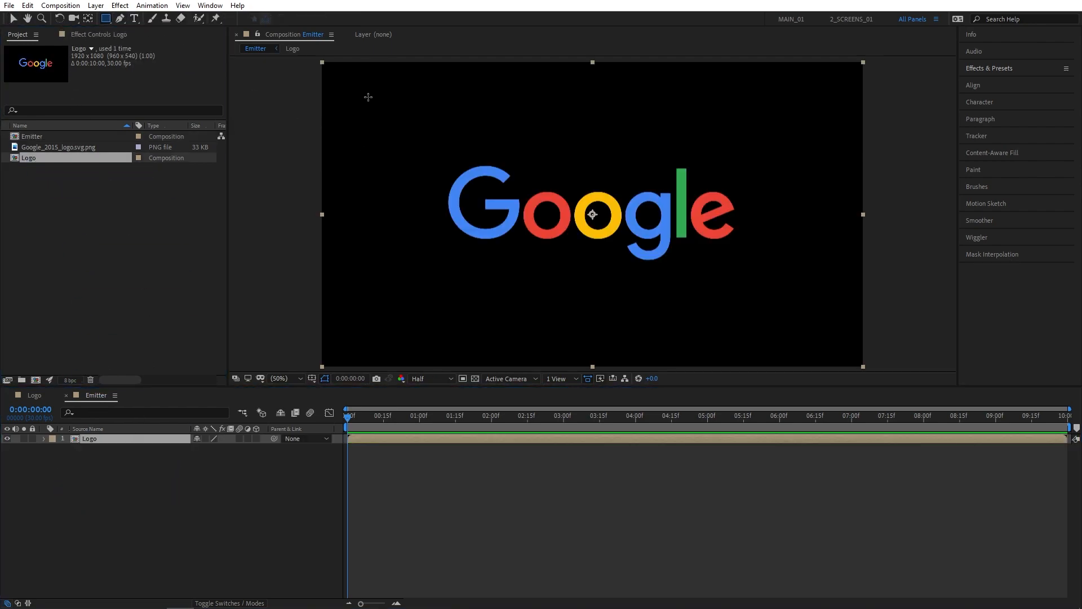
# Draw a tall narrow rectangle mask at the logo's left and keyframe its Mask Path
pyautogui.moveTo(366, 96); pyautogui.dragTo(416, 326)
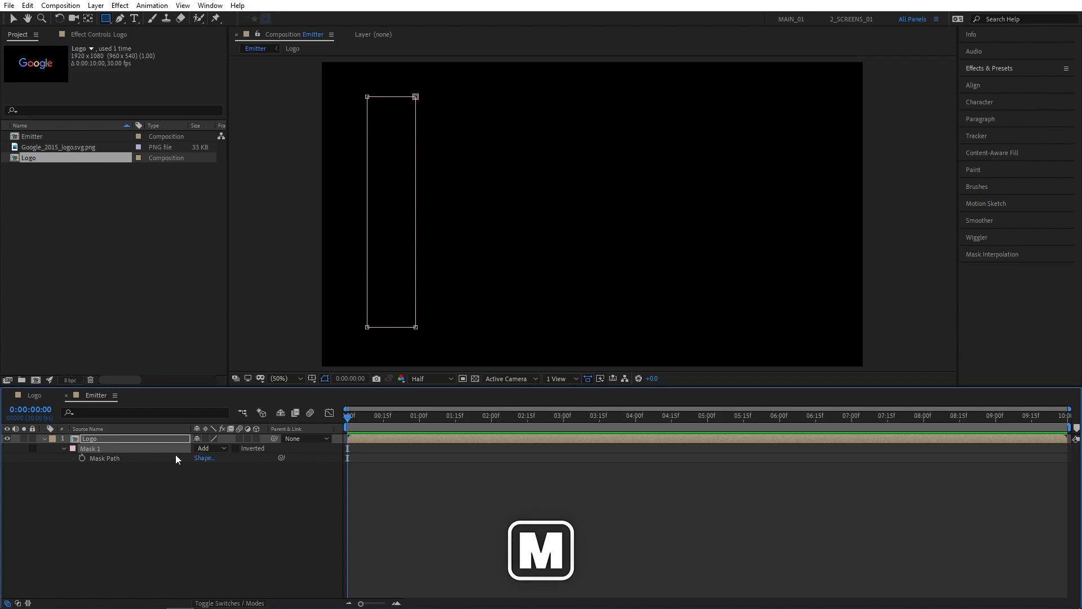
pyautogui.moveTo(13, 20)
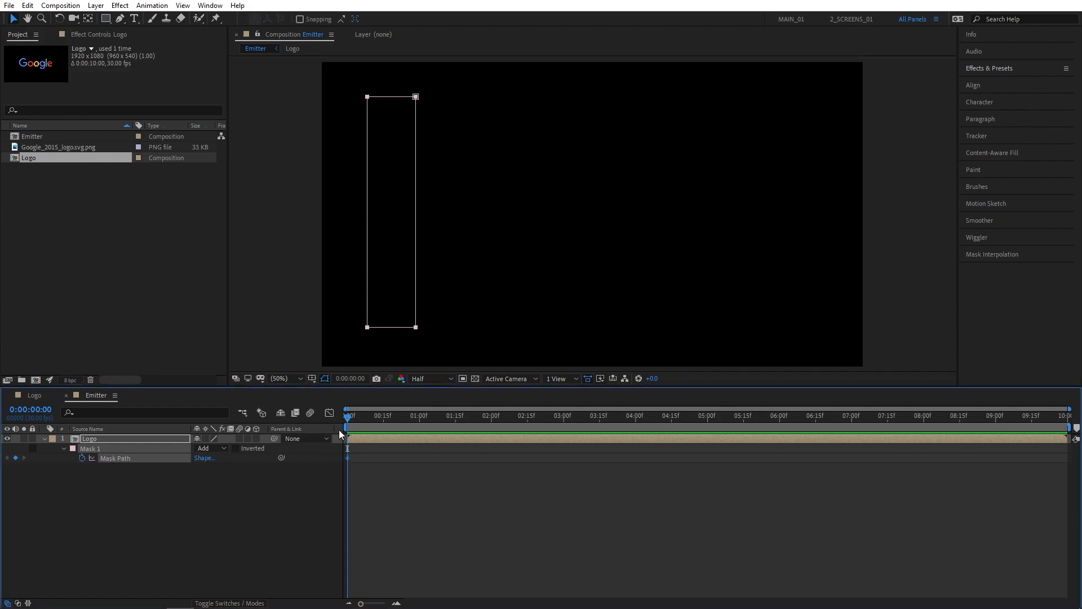
pyautogui.moveTo(348, 415); pyautogui.dragTo(923, 415)
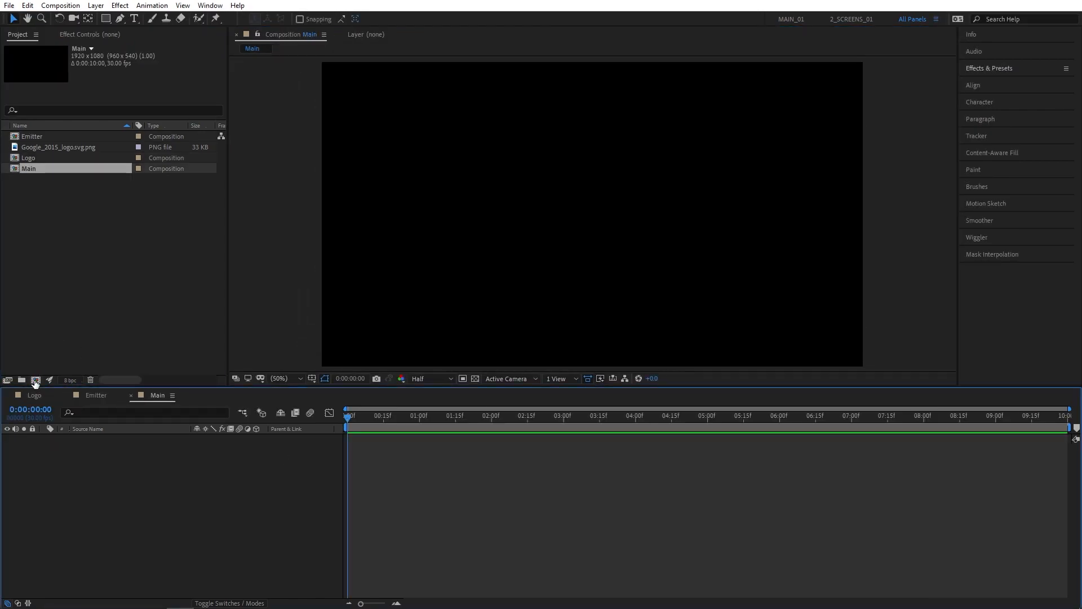
# Add Emitter and Logo to Main, create a Particles solid, and apply Trapcode Particular
pyautogui.click(31, 136)
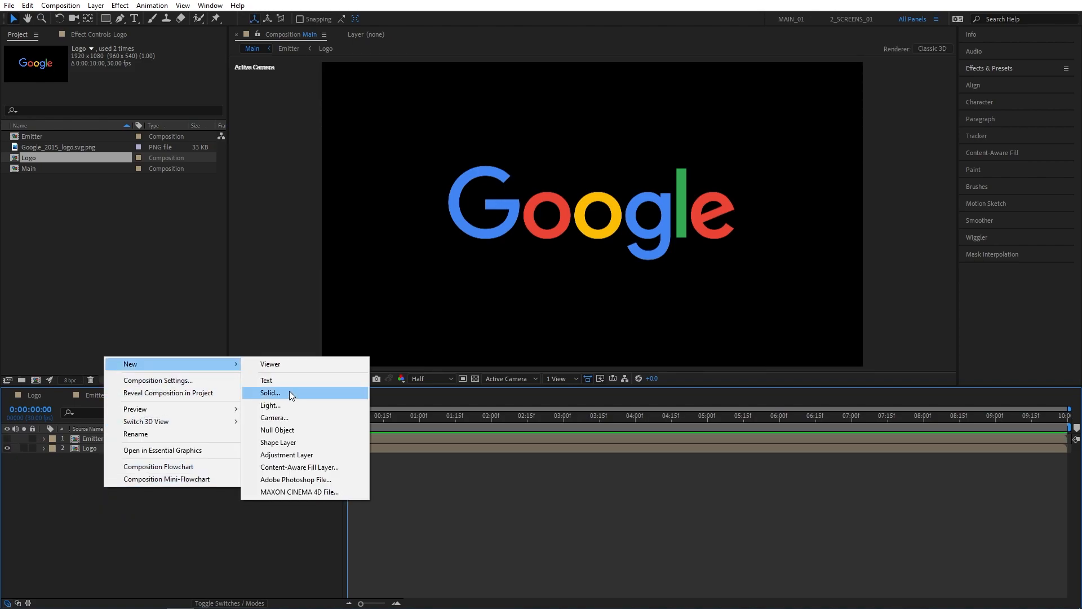
pyautogui.click(270, 393)
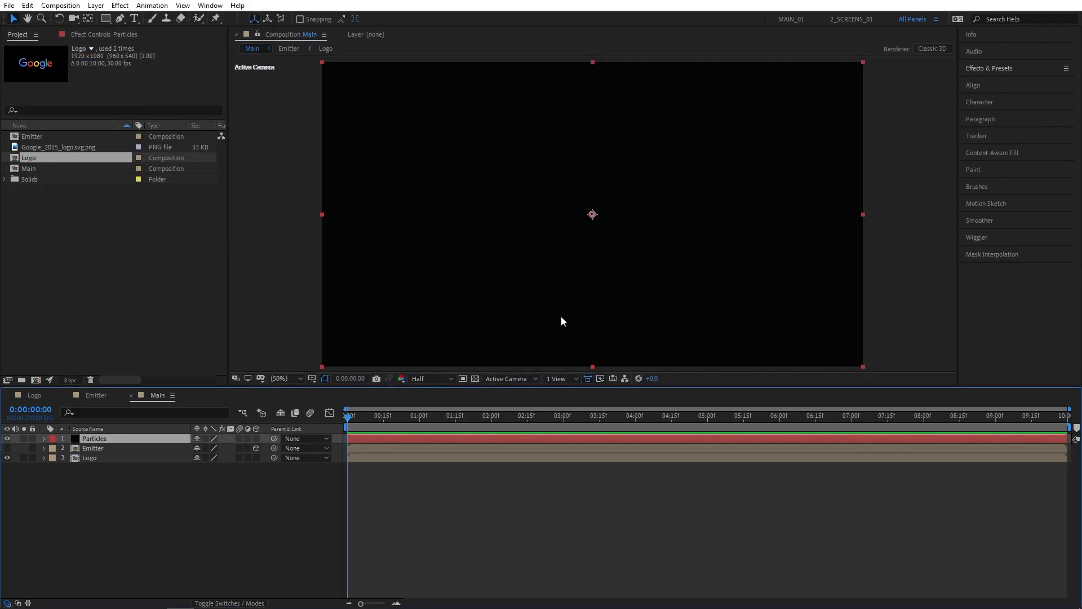
pyautogui.write('particu')
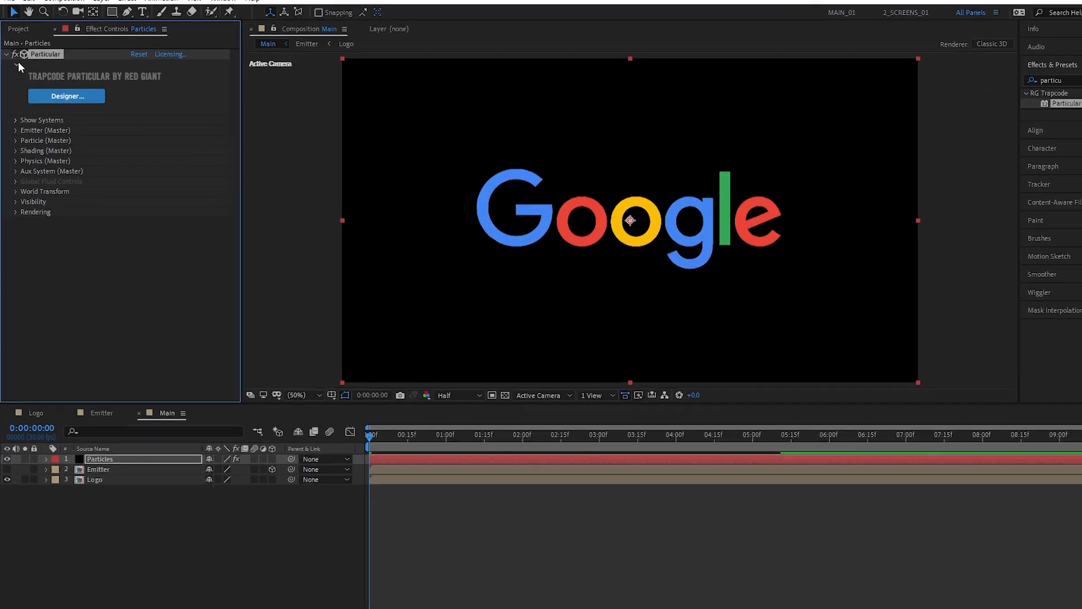
# Set Particular to 500,000 particles/sec, emitting from the Emitter layer with effects and masks
pyautogui.click(14, 130)
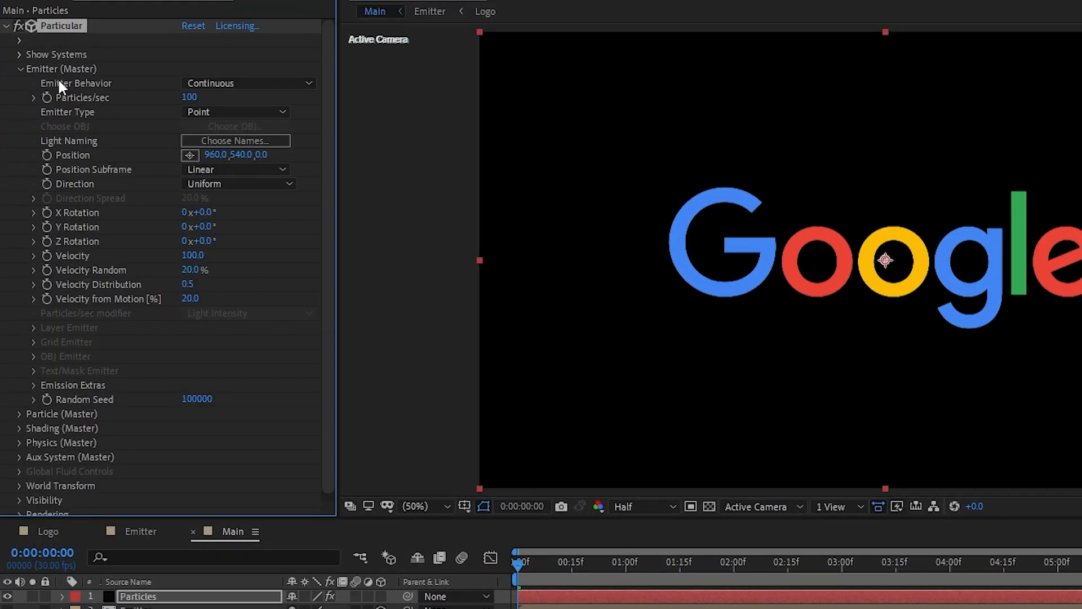
pyautogui.write('500000')
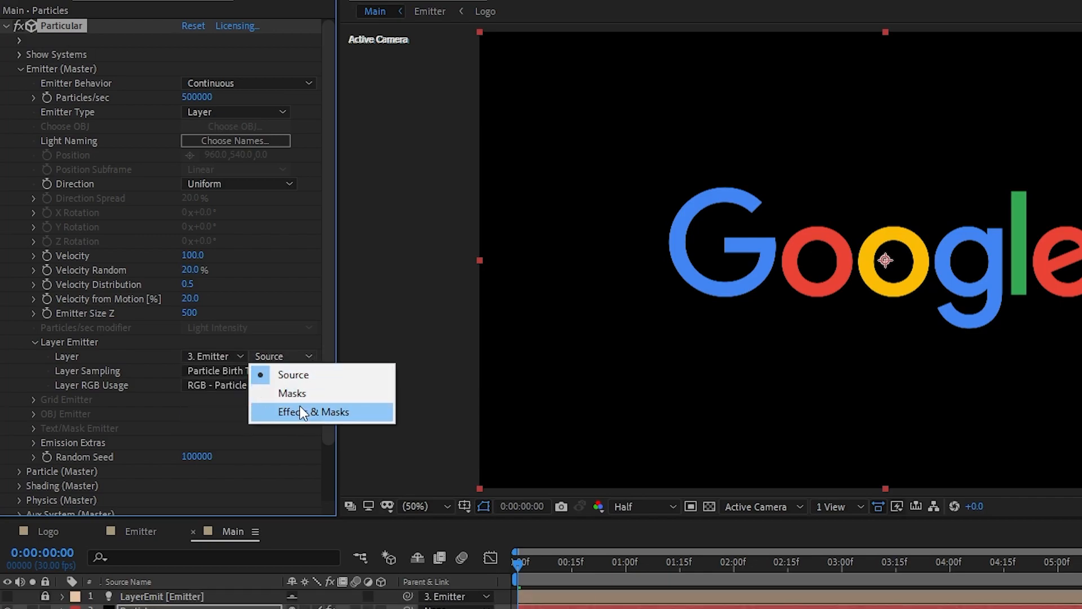
pyautogui.click(316, 412)
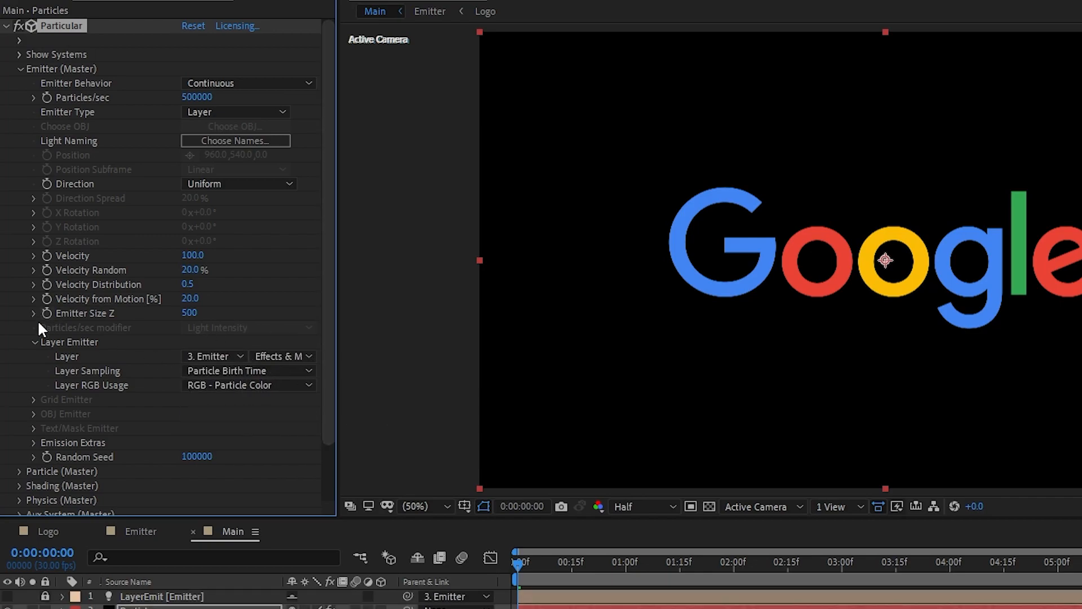
pyautogui.click(35, 341)
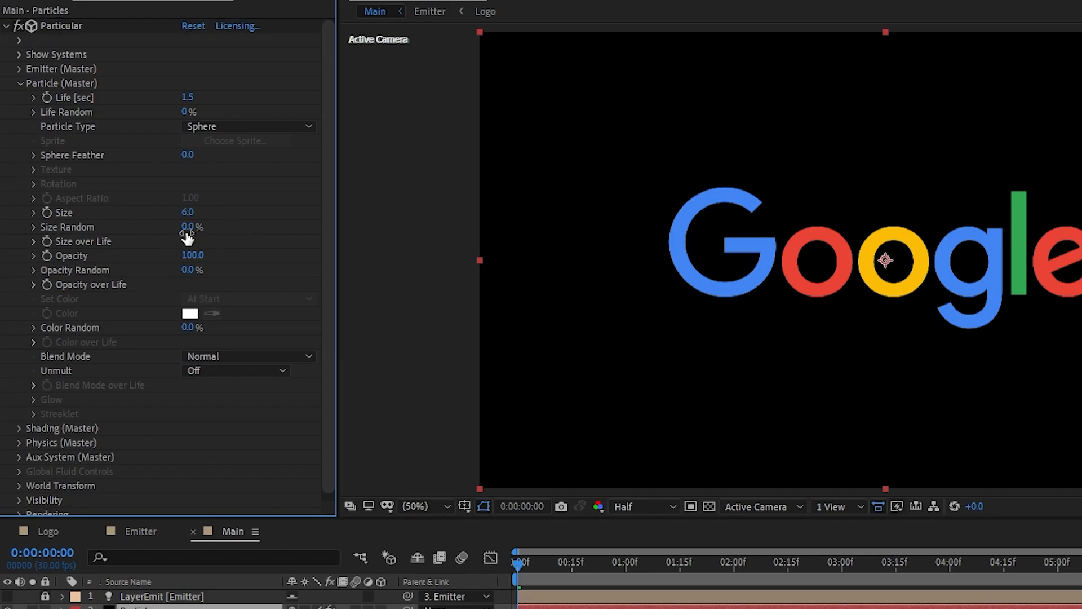
# Set Size Random to 100%, apply a Size over Life preset, and set Wind X 100, Y −50
pyautogui.moveTo(190, 226); pyautogui.dragTo(276, 226)
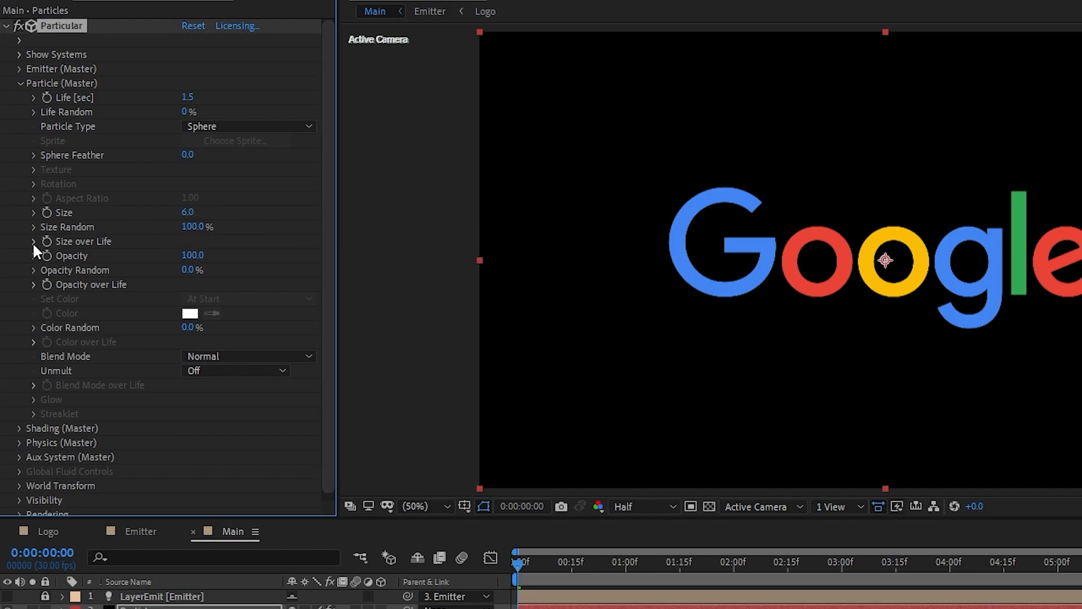
pyautogui.click(27, 241)
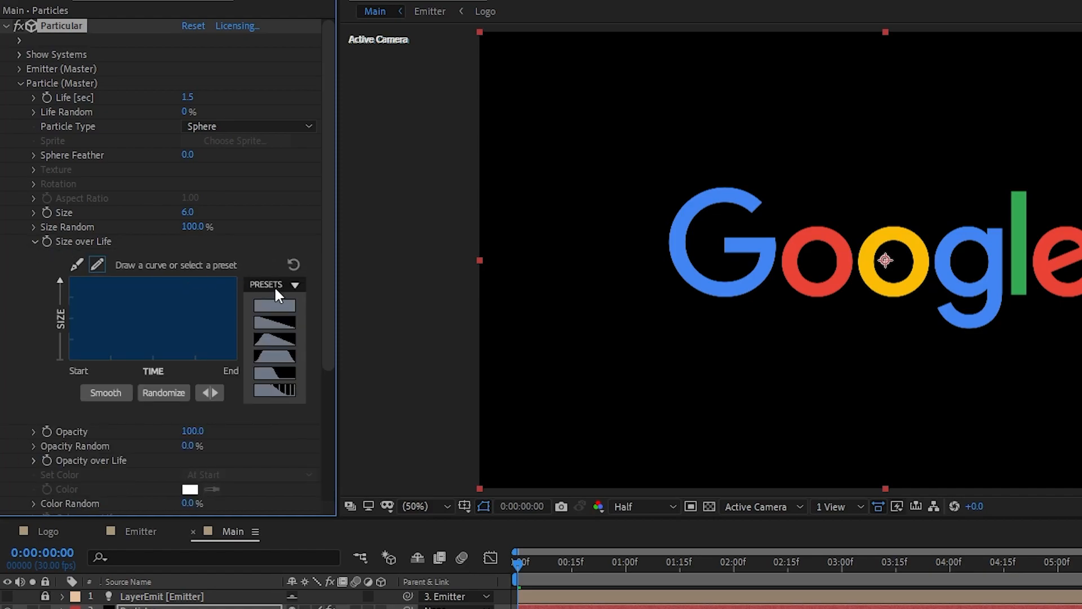
pyautogui.click(274, 321)
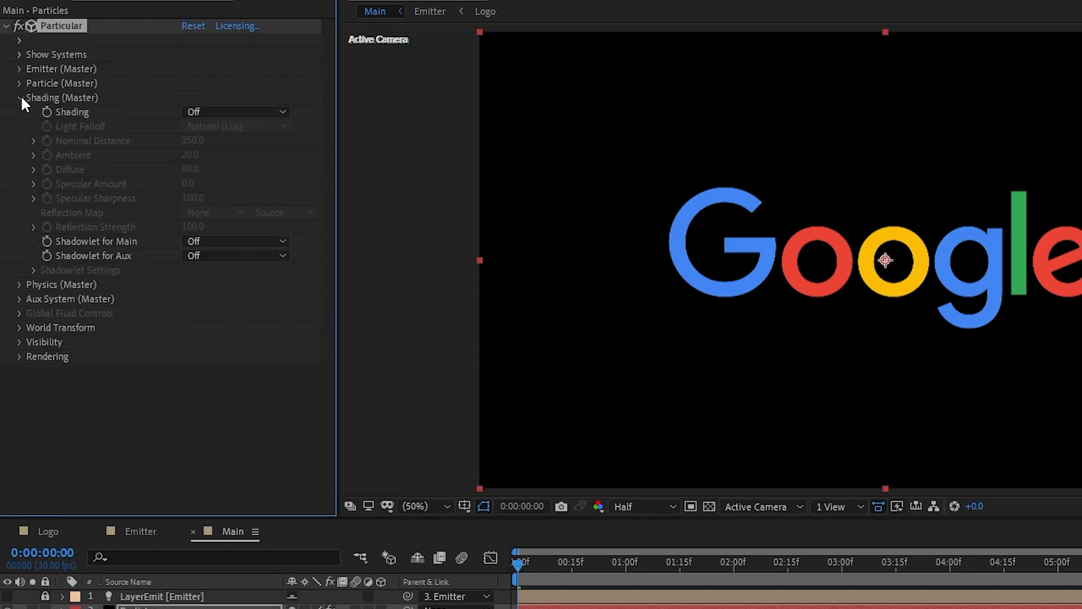
pyautogui.click(234, 241)
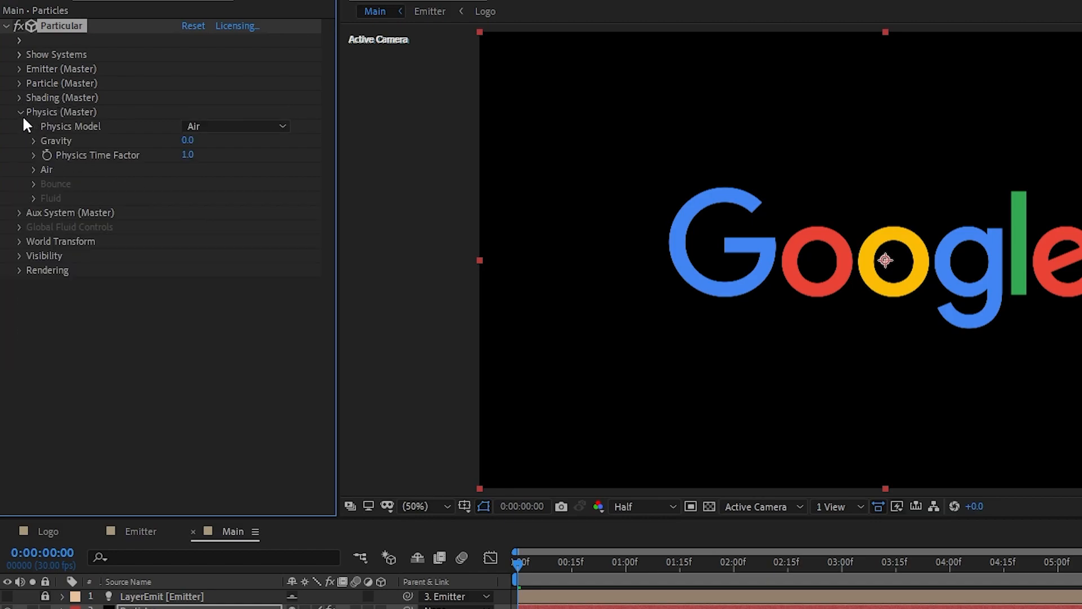
pyautogui.click(28, 169)
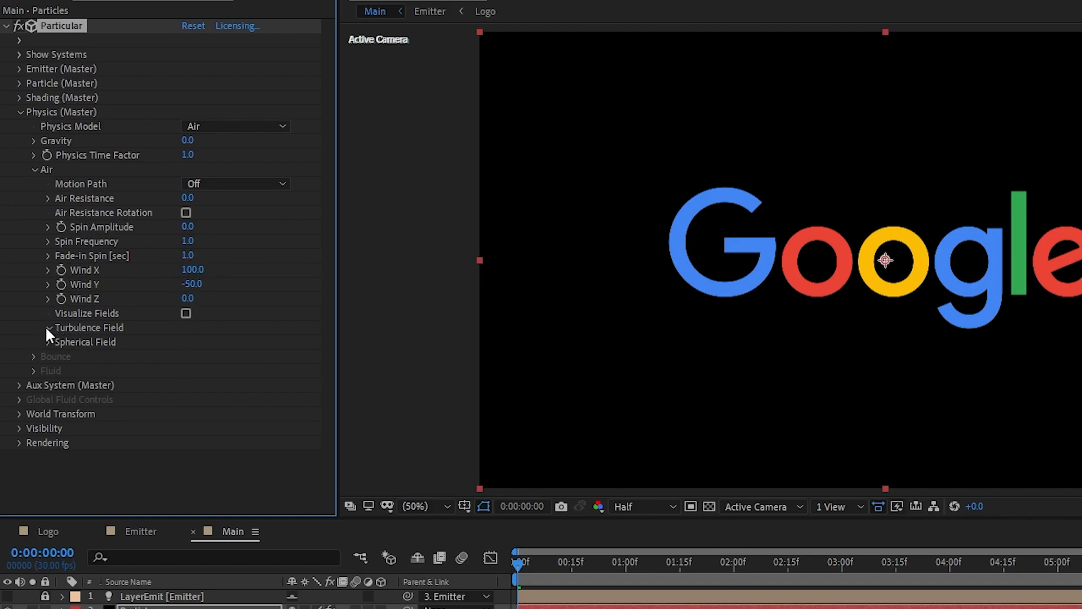
pyautogui.click(46, 327)
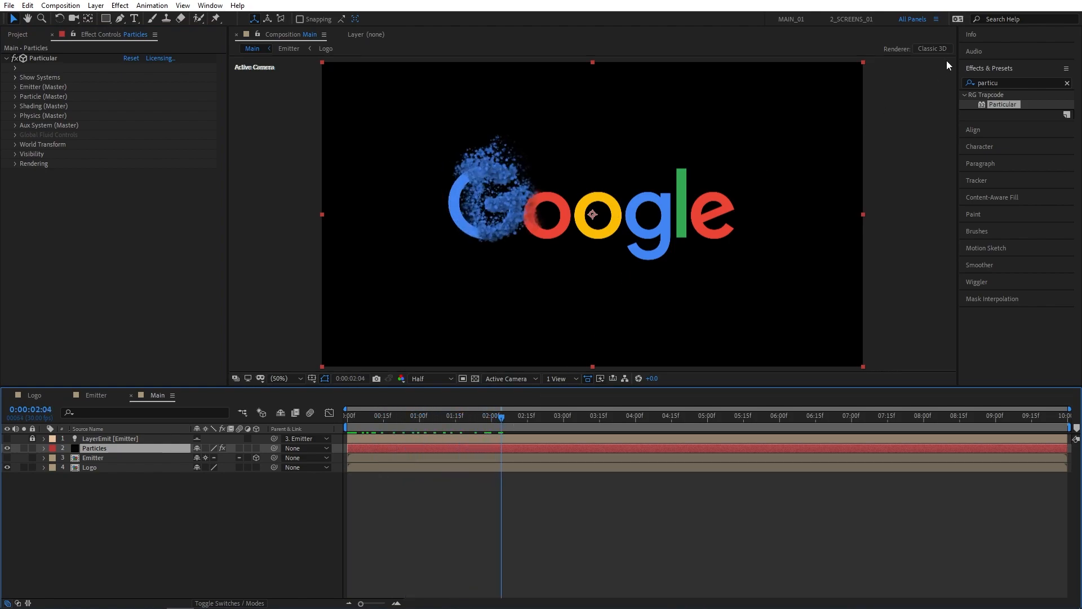
# Apply a Linear Wipe with 70 feather to Logo, keyframing Transition Completion from 100% to 0%
pyautogui.write('linear')
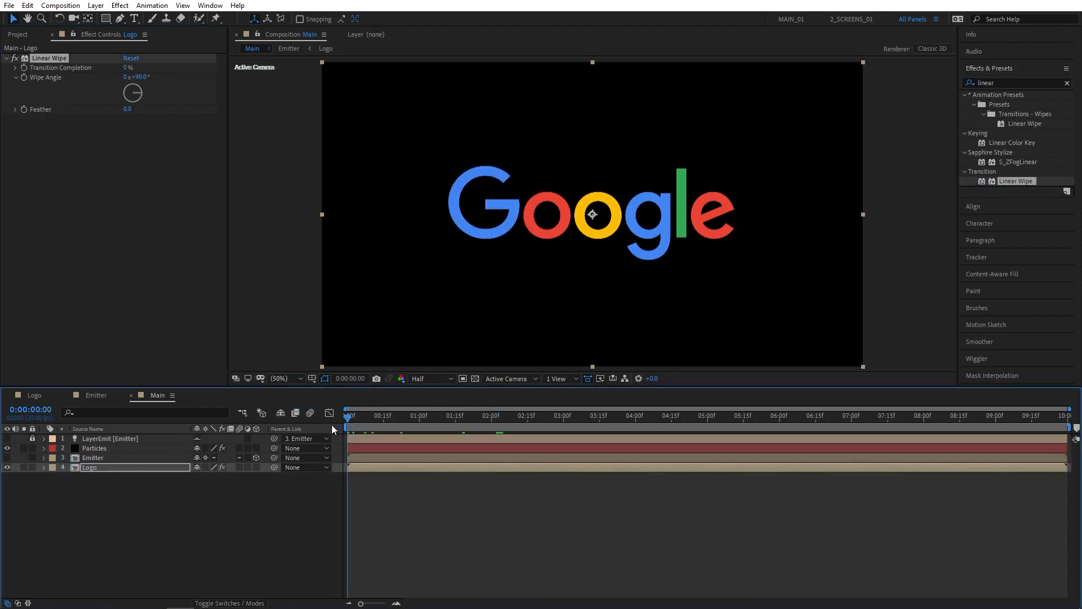
pyautogui.moveTo(129, 108); pyautogui.dragTo(138, 92)
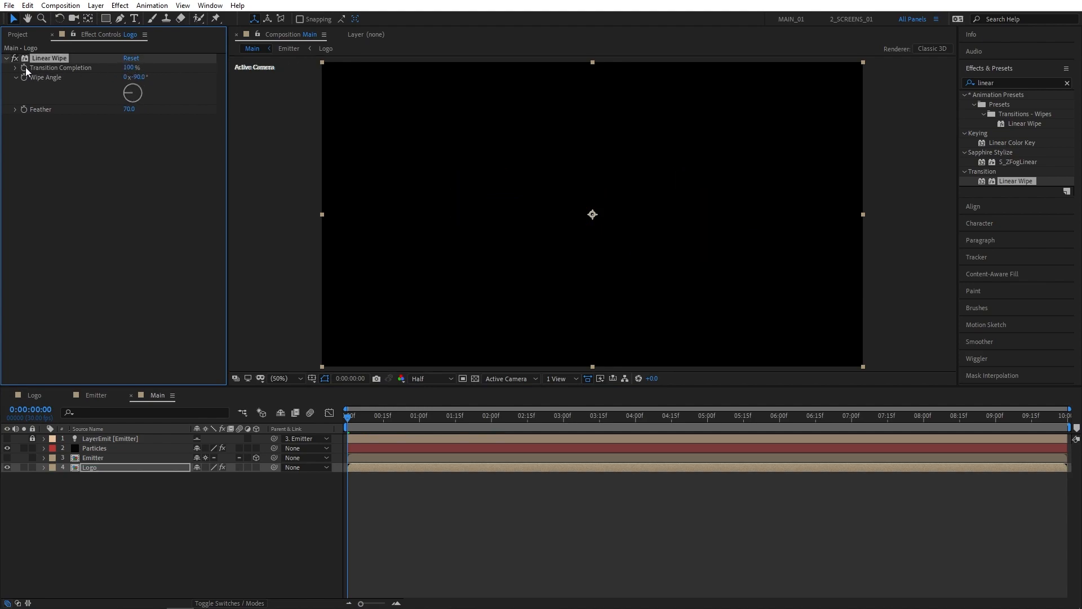
pyautogui.click(924, 415)
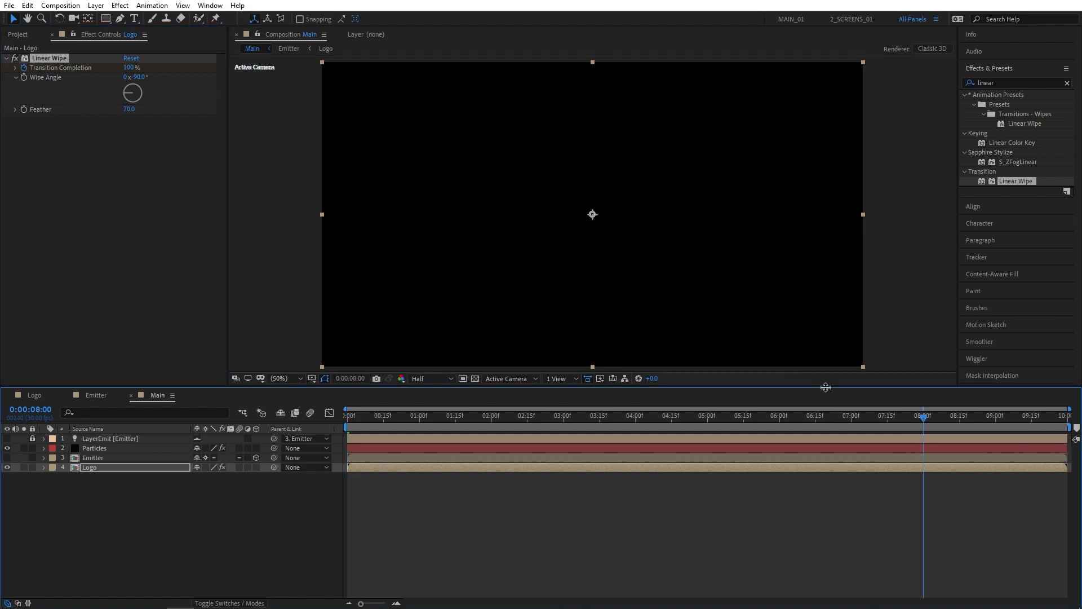
pyautogui.click(126, 67)
pyautogui.write('60')
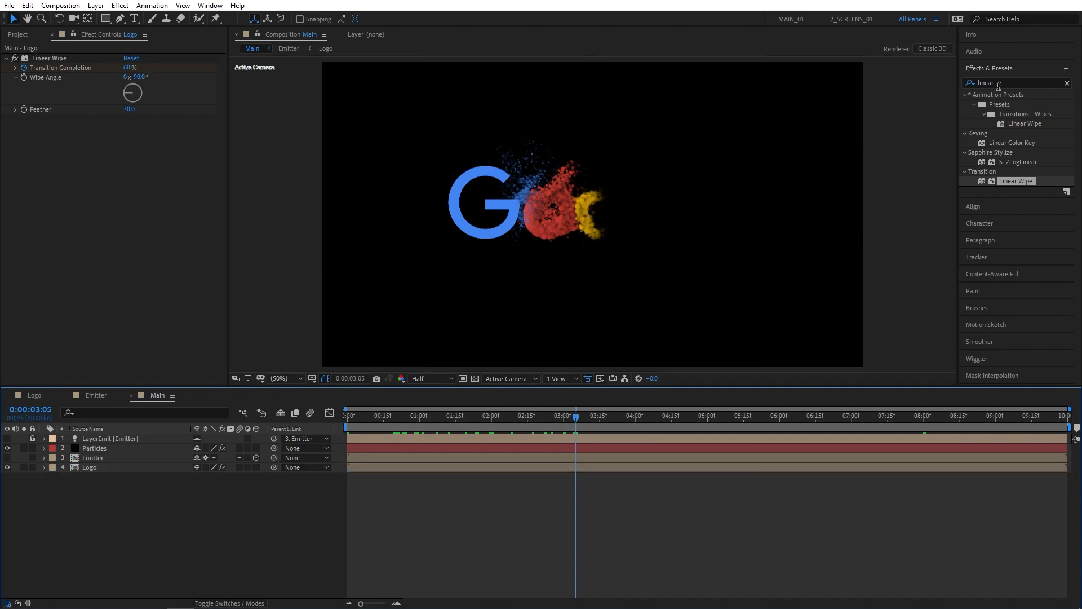
# Add Sharpen, Glow and Drop Shadow to Particles, plus a glow on the Emitter layer
pyautogui.write('sharp')
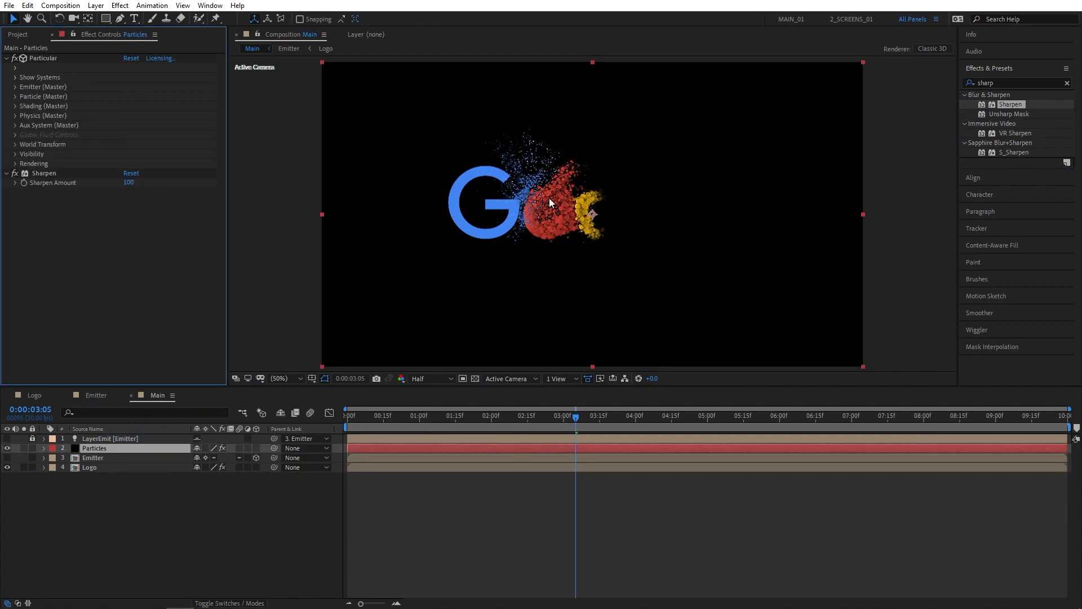
pyautogui.write('glow')
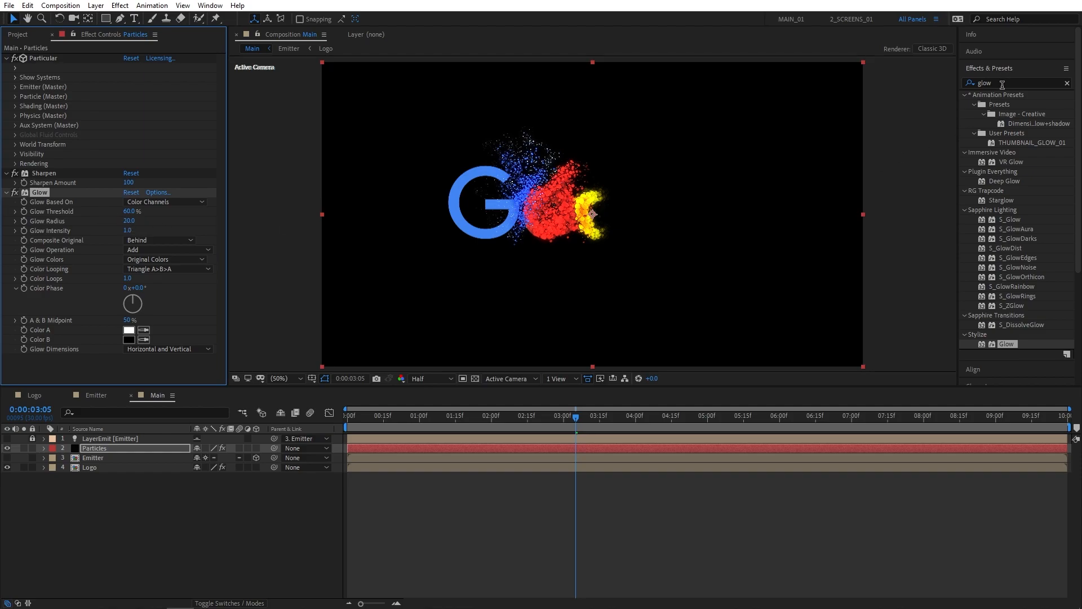
pyautogui.click(92, 457)
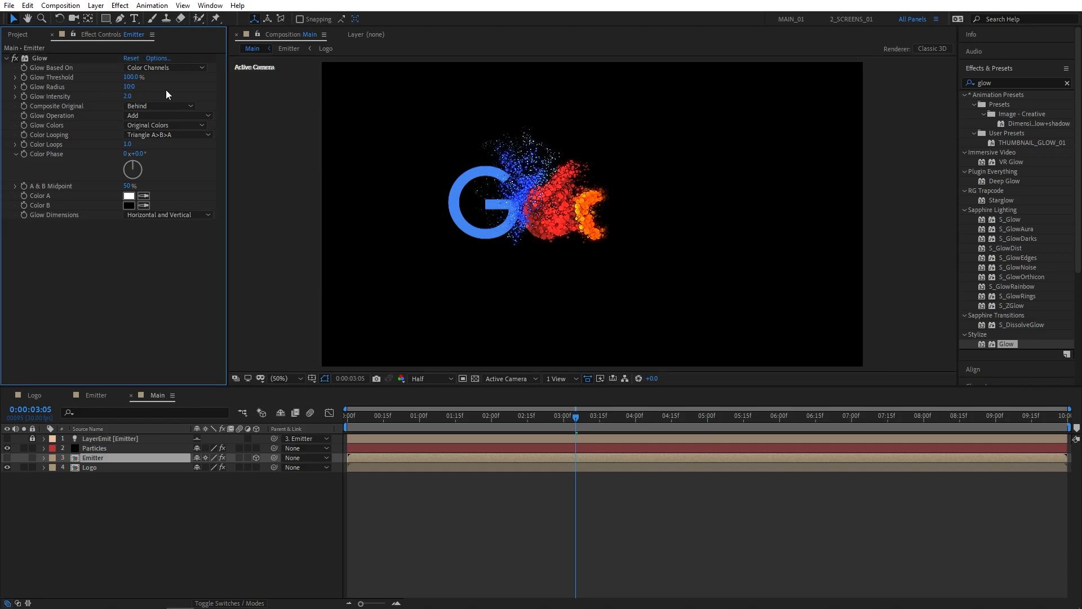
pyautogui.write('drop sh')
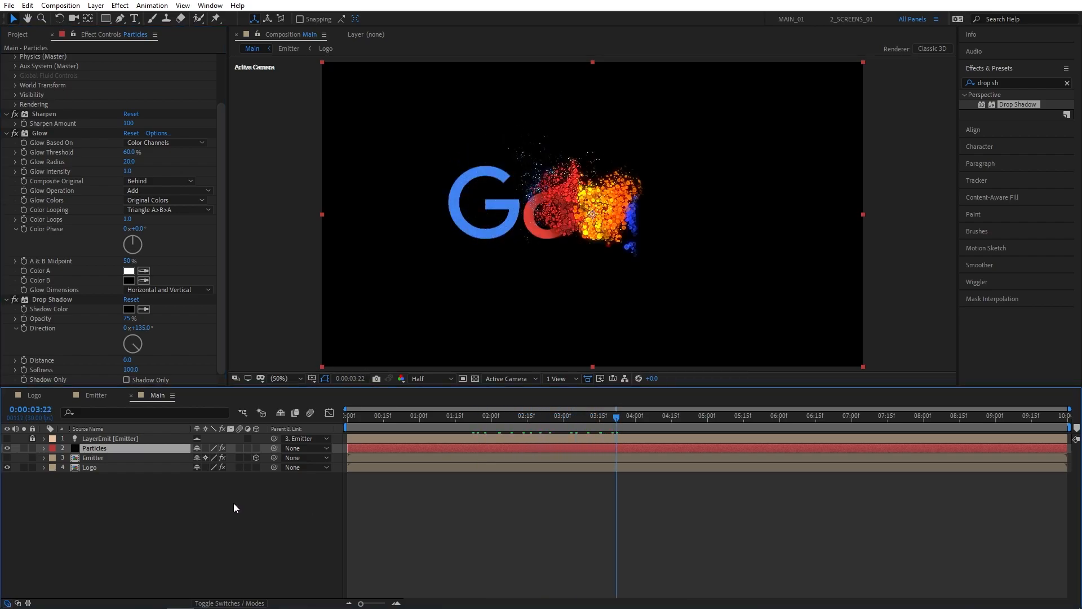
# Create a black 1920x1080 solid named BG beneath the other layers
pyautogui.rightClick(235, 507)
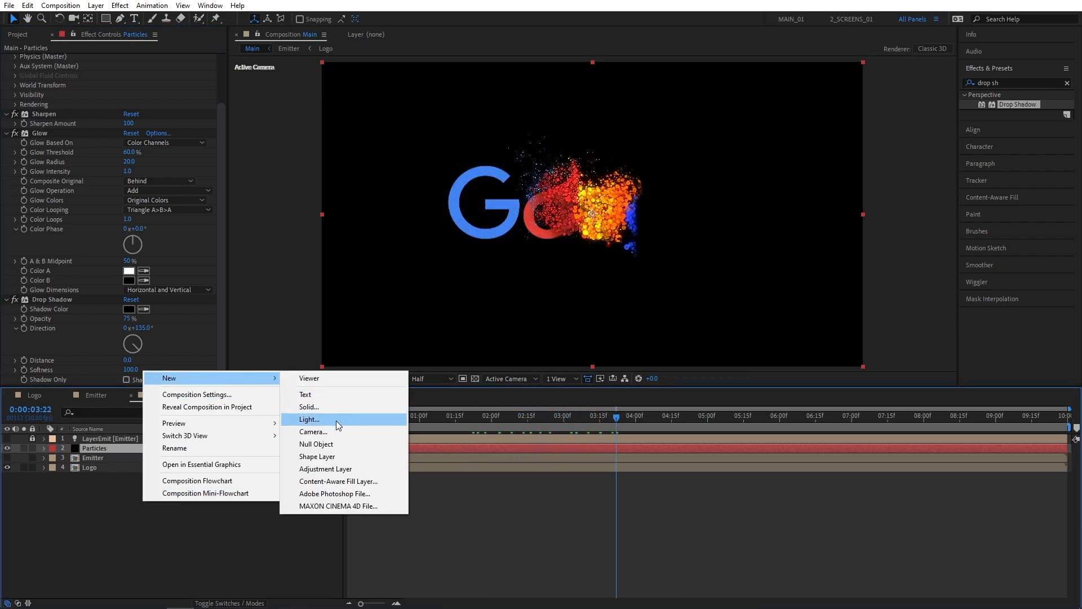
pyautogui.click(309, 406)
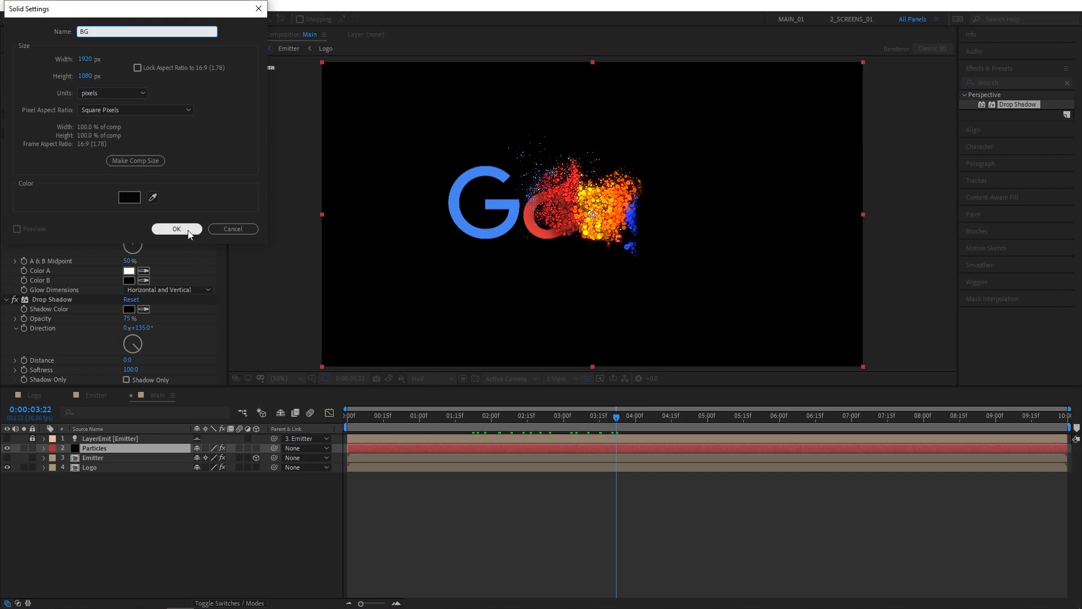
pyautogui.click(176, 229)
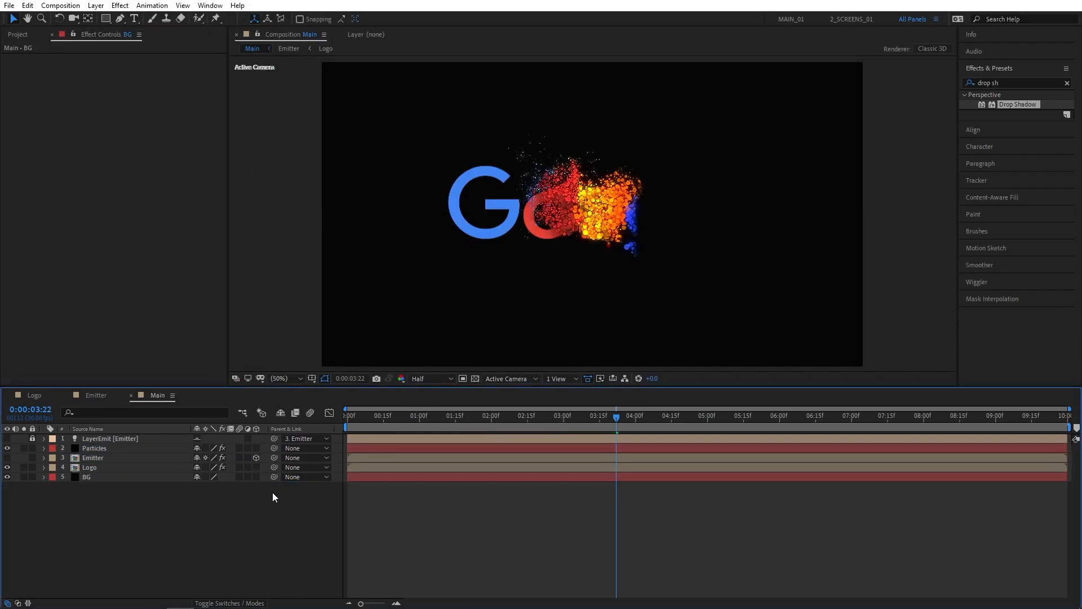
# Apply Gradient Ramp to BG with dark blue #00043B start, black end, and radial shape
pyautogui.write('gradi')
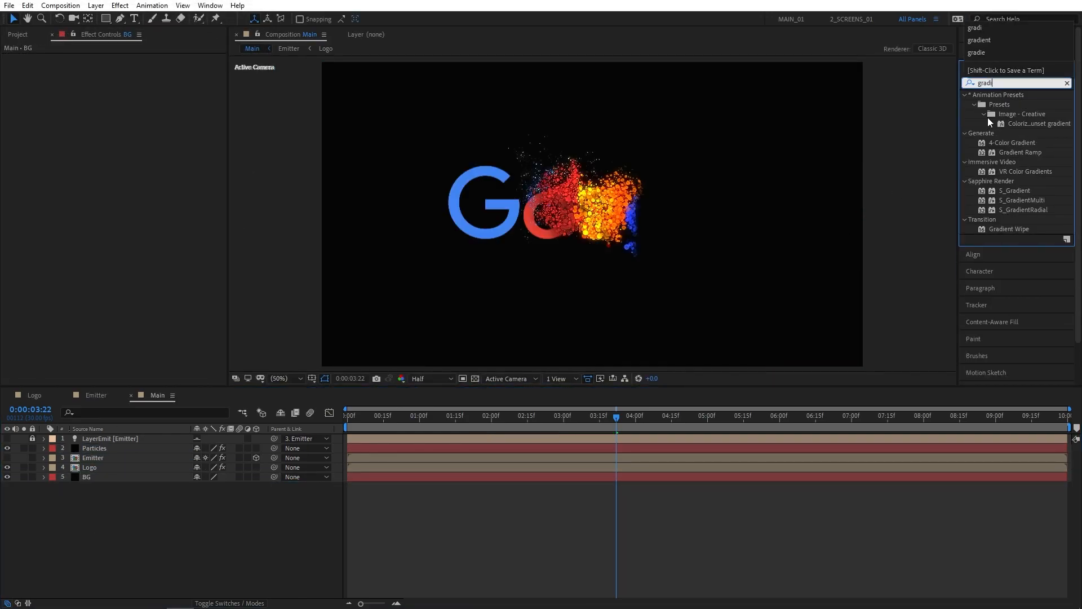
pyautogui.doubleClick(1020, 152)
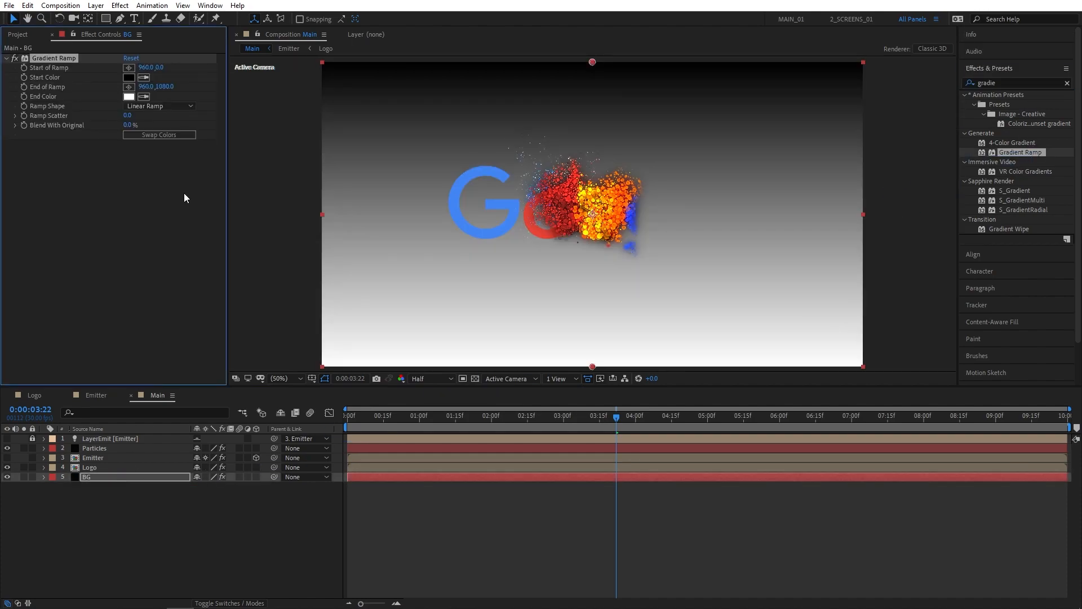
pyautogui.click(120, 77)
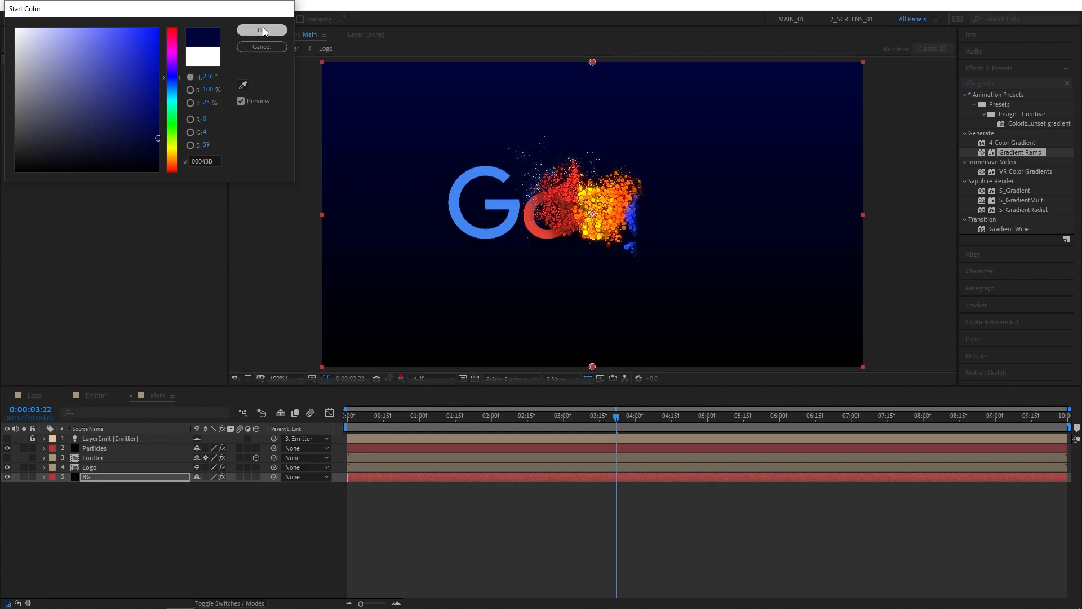
pyautogui.click(261, 30)
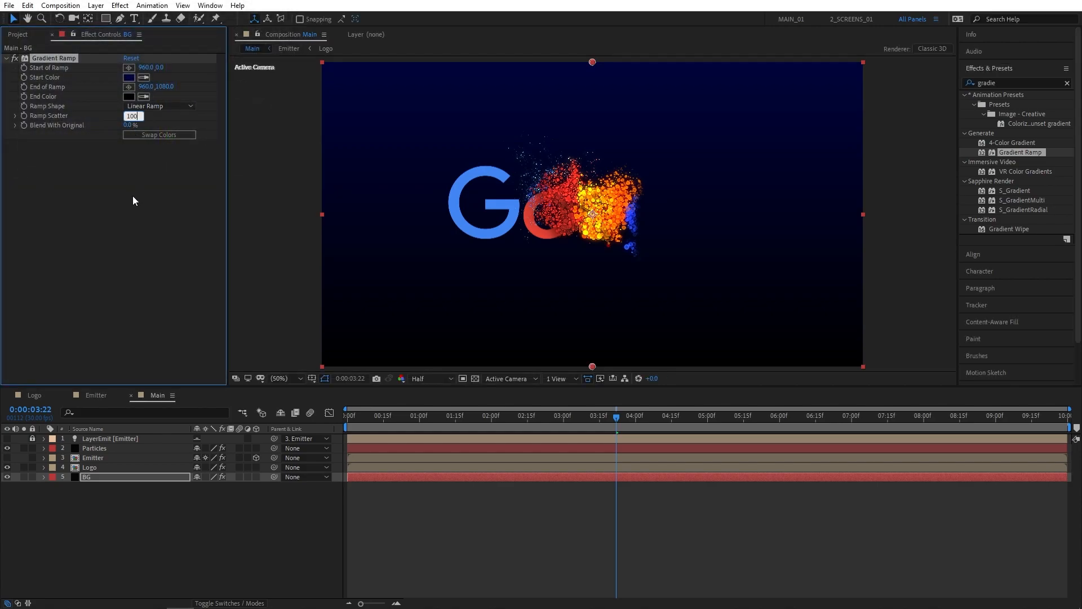
pyautogui.click(159, 106)
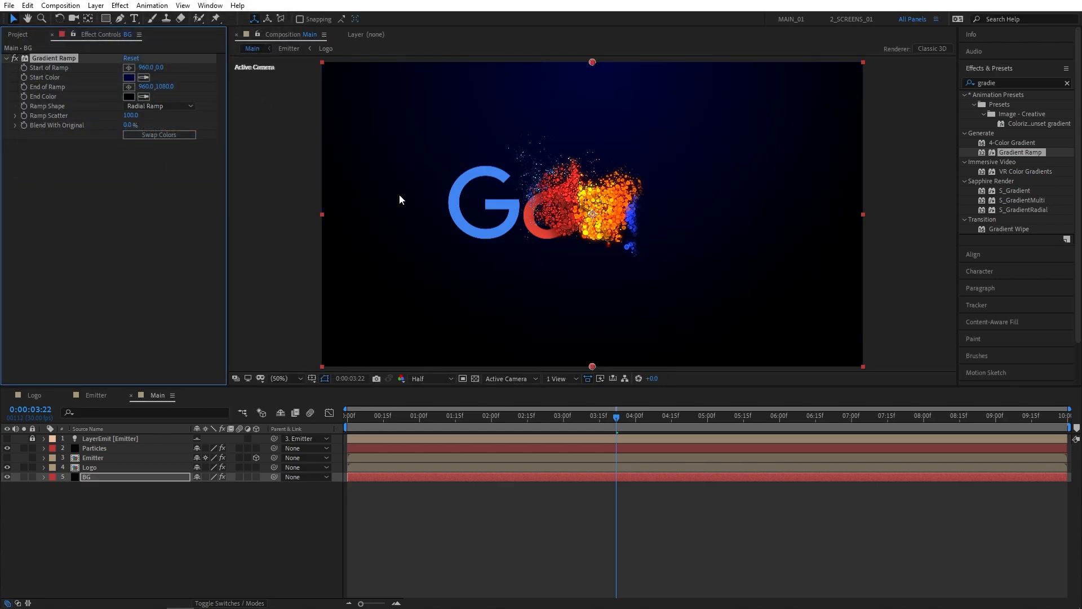
pyautogui.click(565, 416)
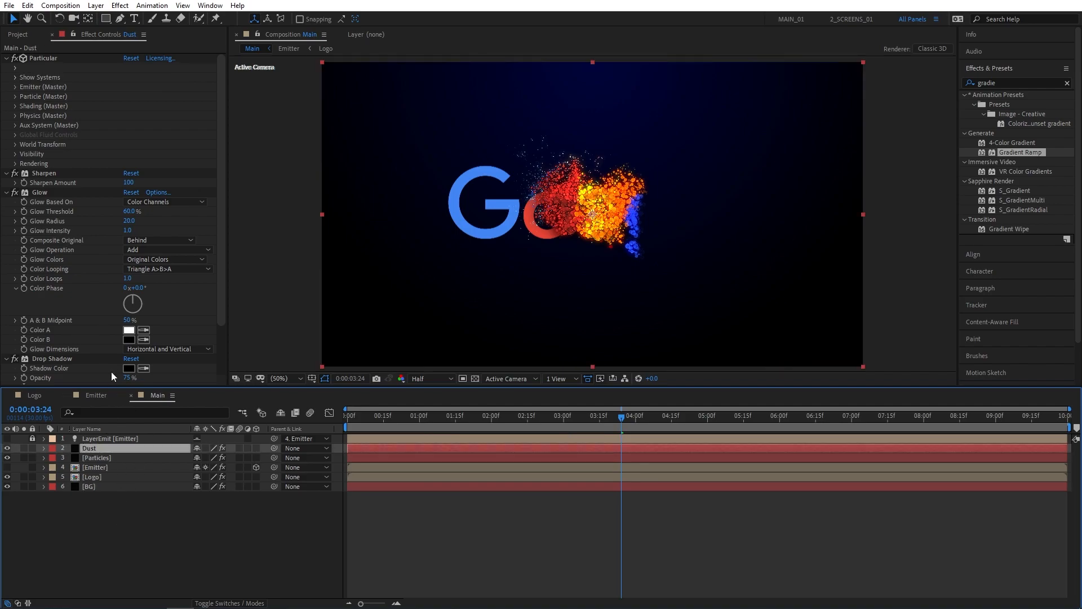
# Set Dust's Particular to 10,000 particles/sec, then scrub the preview and return to 0:00
pyautogui.click(16, 87)
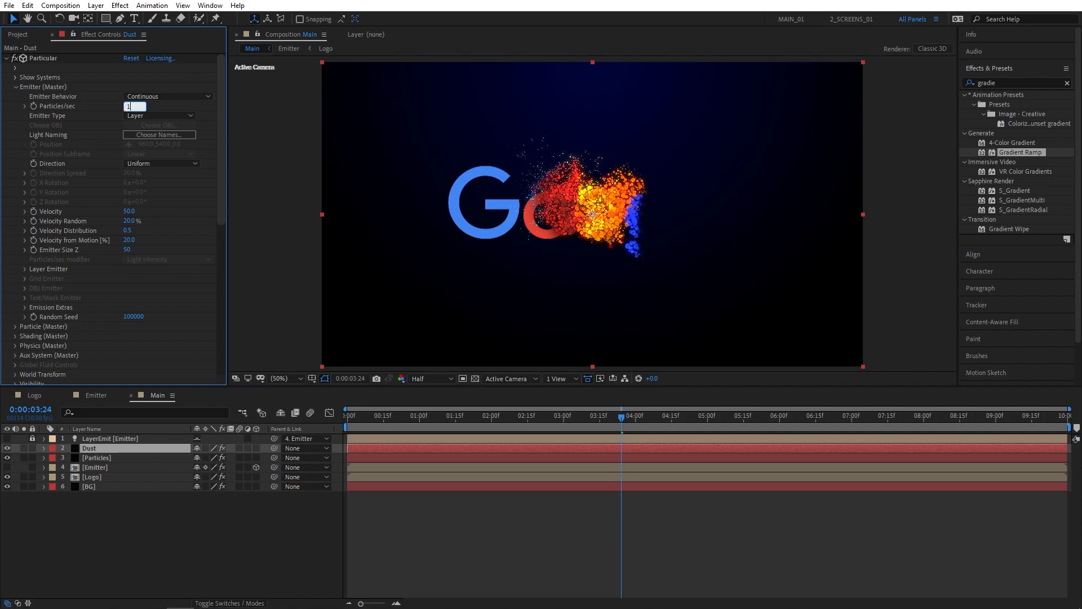
pyautogui.write('10000')
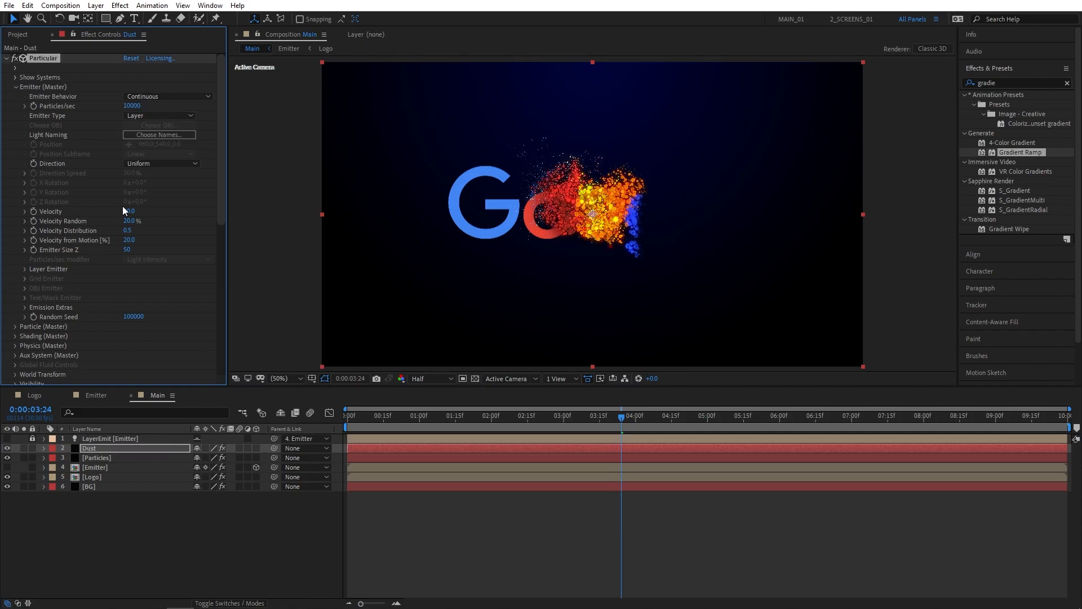
pyautogui.scroll(-3)
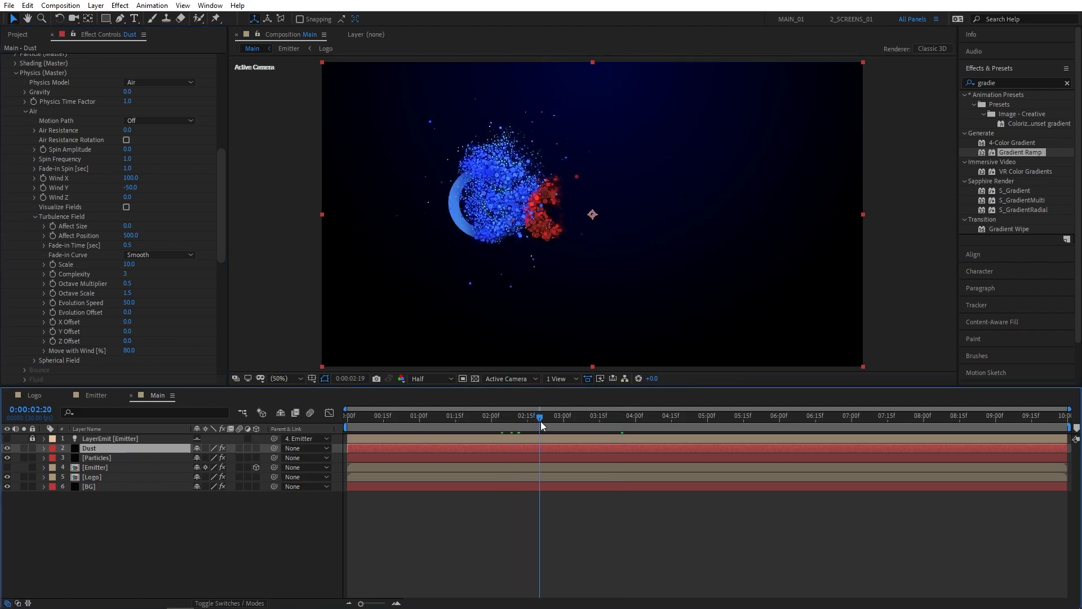
pyautogui.moveTo(538, 416); pyautogui.dragTo(596, 416)
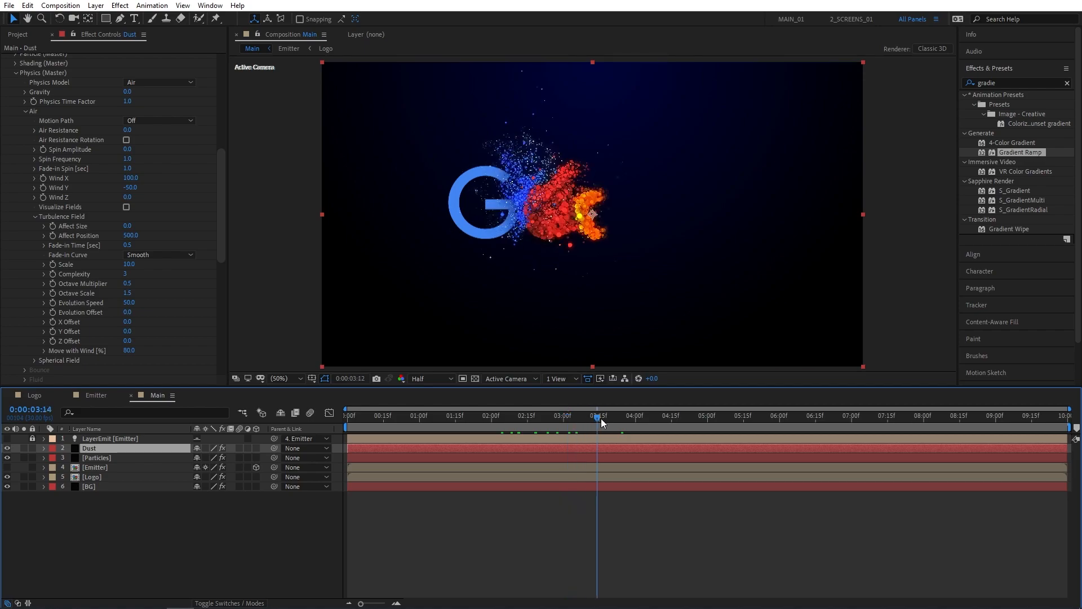
pyautogui.click(346, 415)
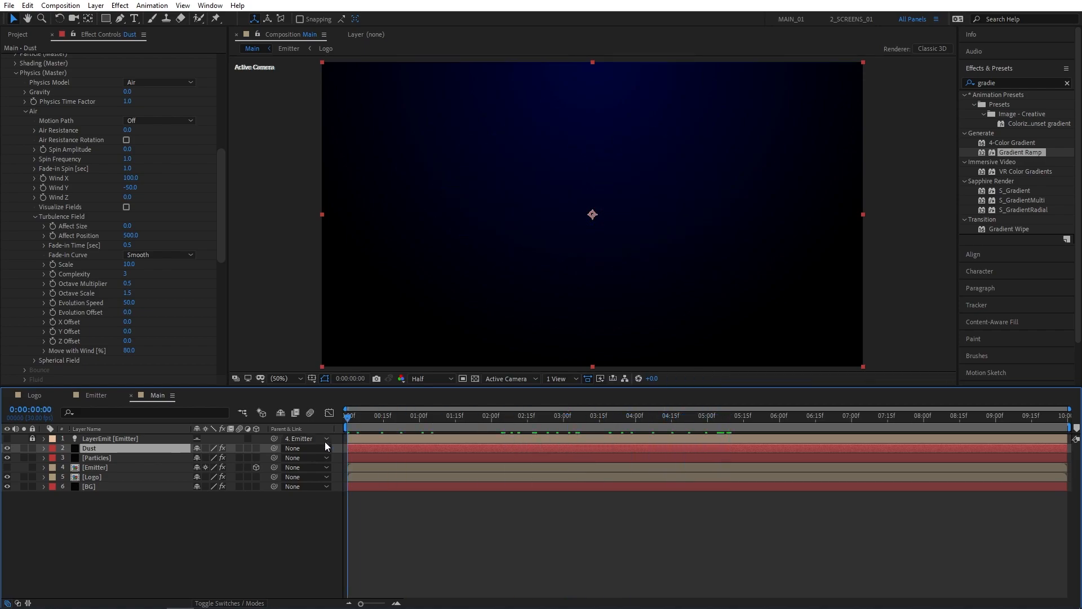
# Select the layers from LayerEmit down to Logo and pre-compose them as Final
pyautogui.click(631, 416)
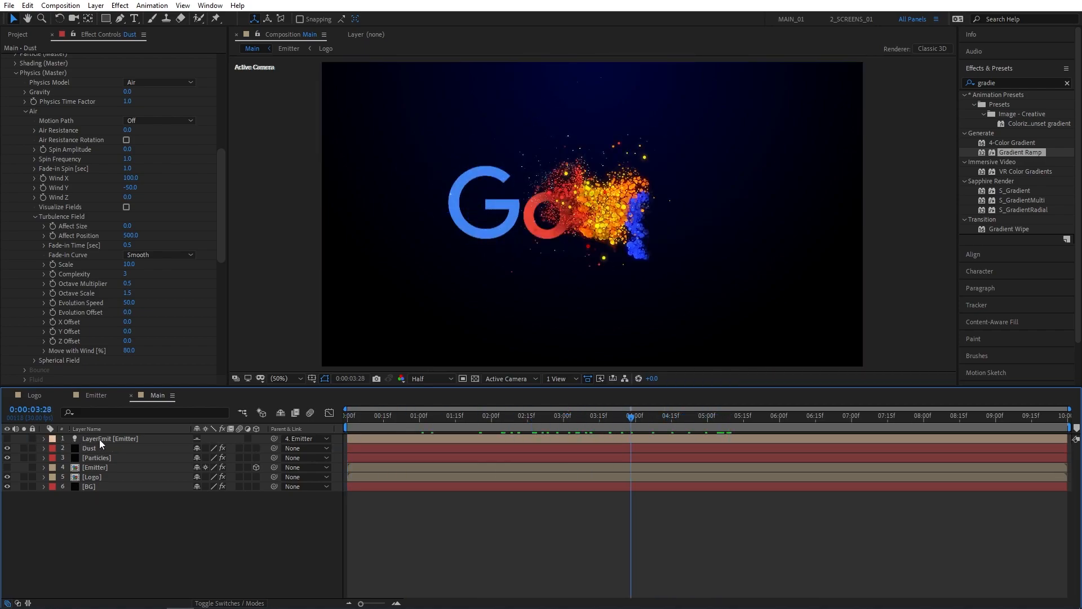
pyautogui.click(110, 439)
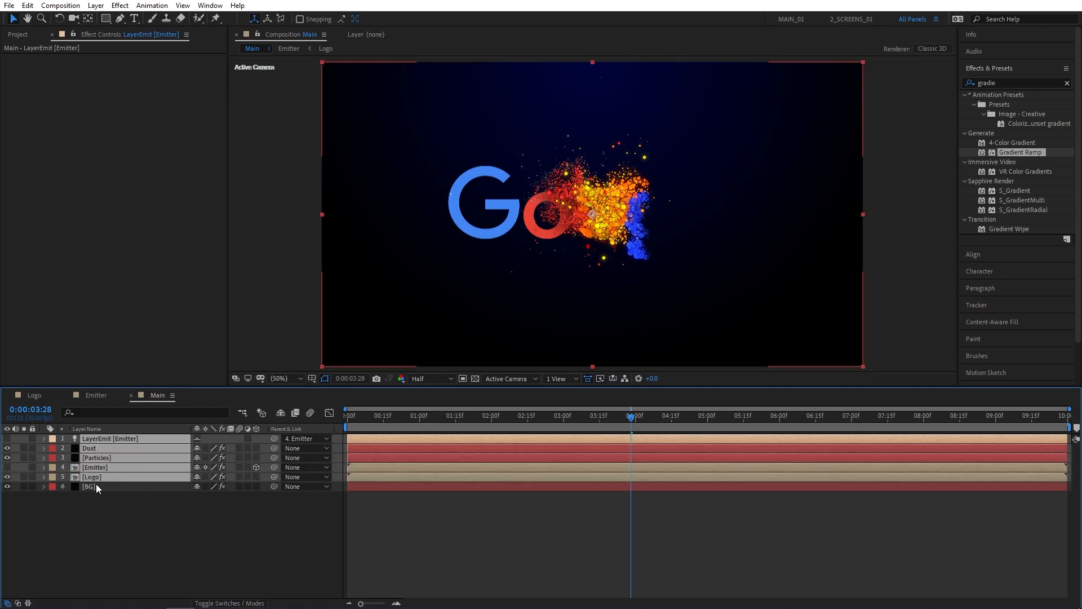
pyautogui.rightClick(96, 486)
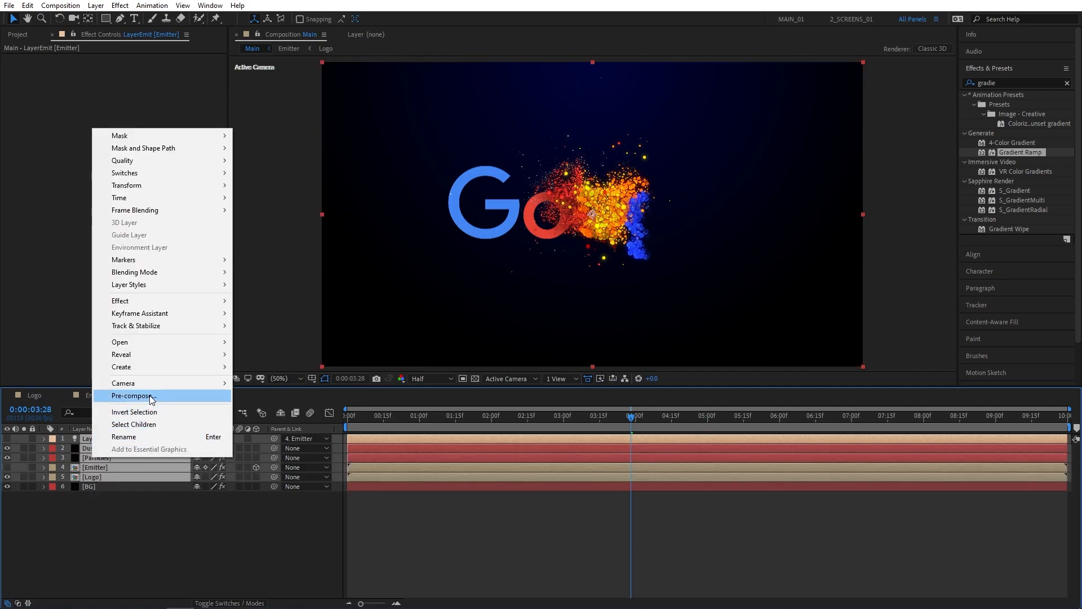
pyautogui.click(132, 395)
pyautogui.write('Effects')
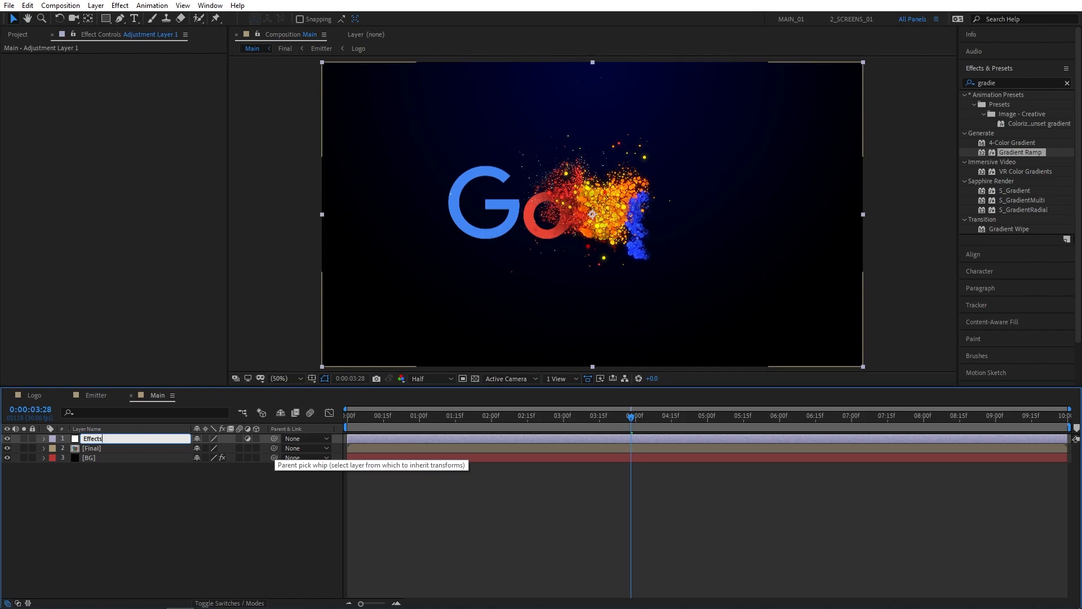
# Apply Camera Lens Blur and Transform effects to the Effects adjustment layer
pyautogui.write('came')
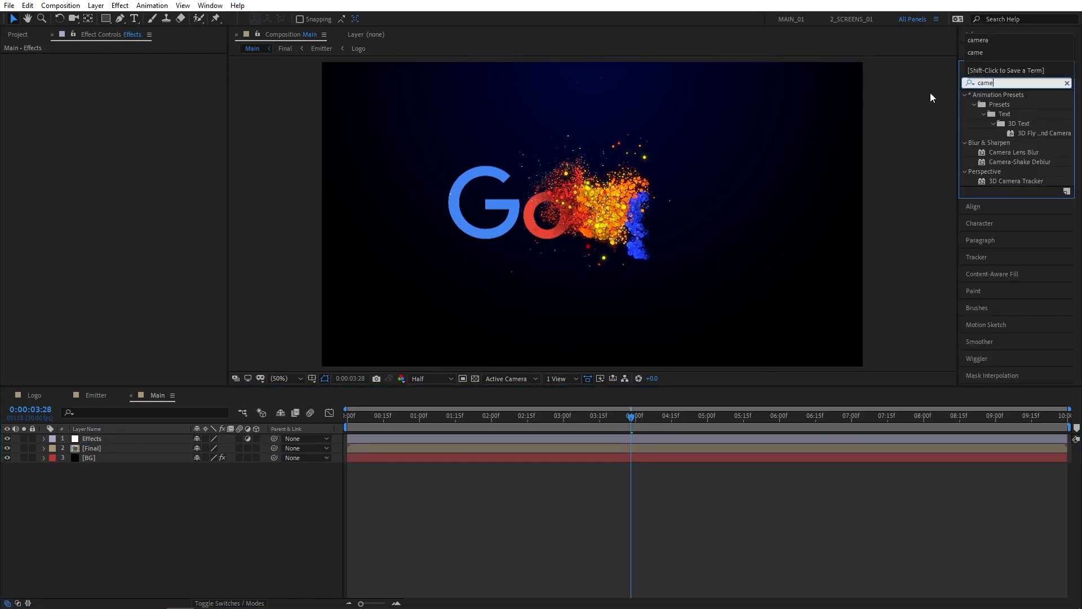
pyautogui.doubleClick(1015, 151)
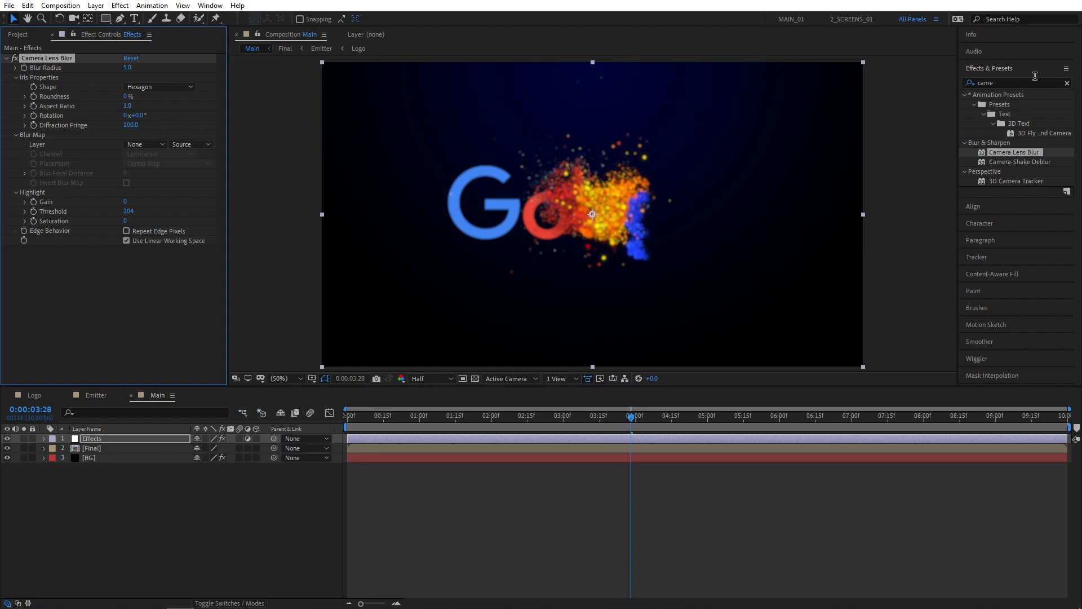
pyautogui.write('tran')
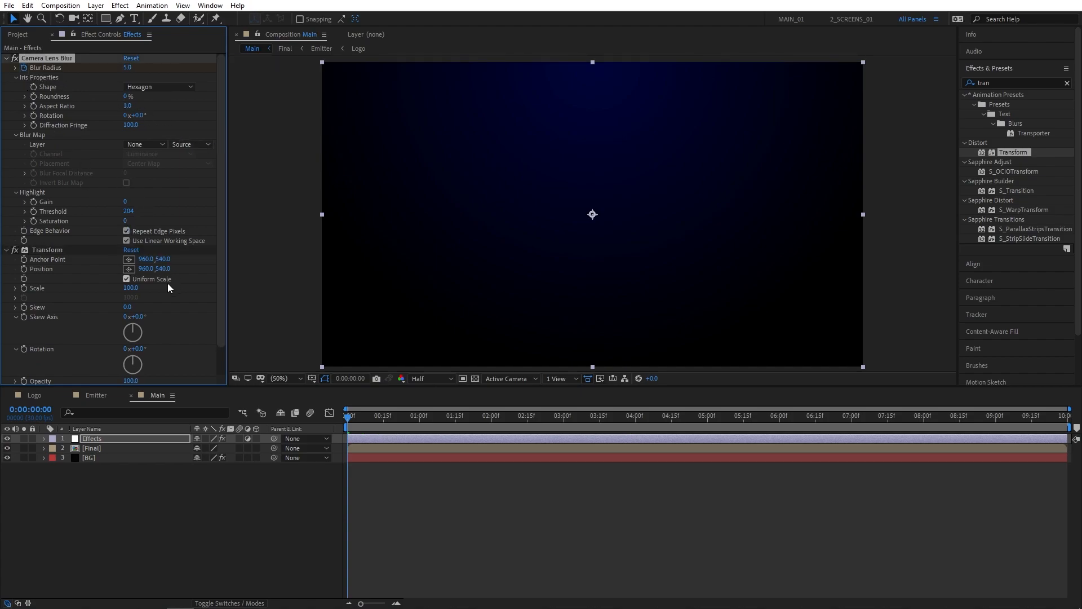
# Keyframe blur 20→0, opacity 50→100% and scale 150→100%, then Easy Ease them with F9
pyautogui.scroll(-3)
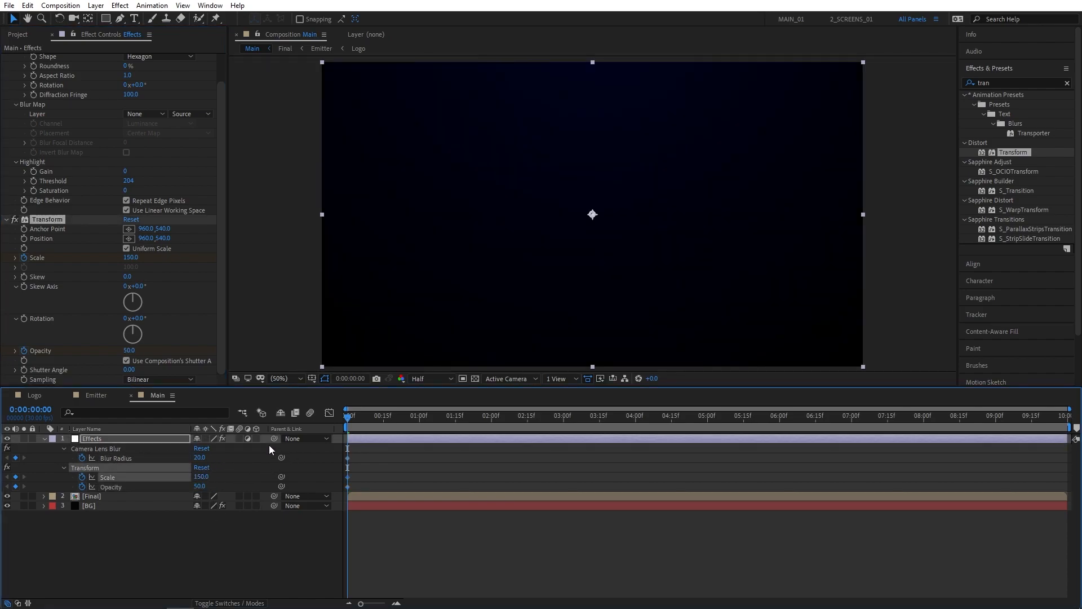
pyautogui.click(419, 416)
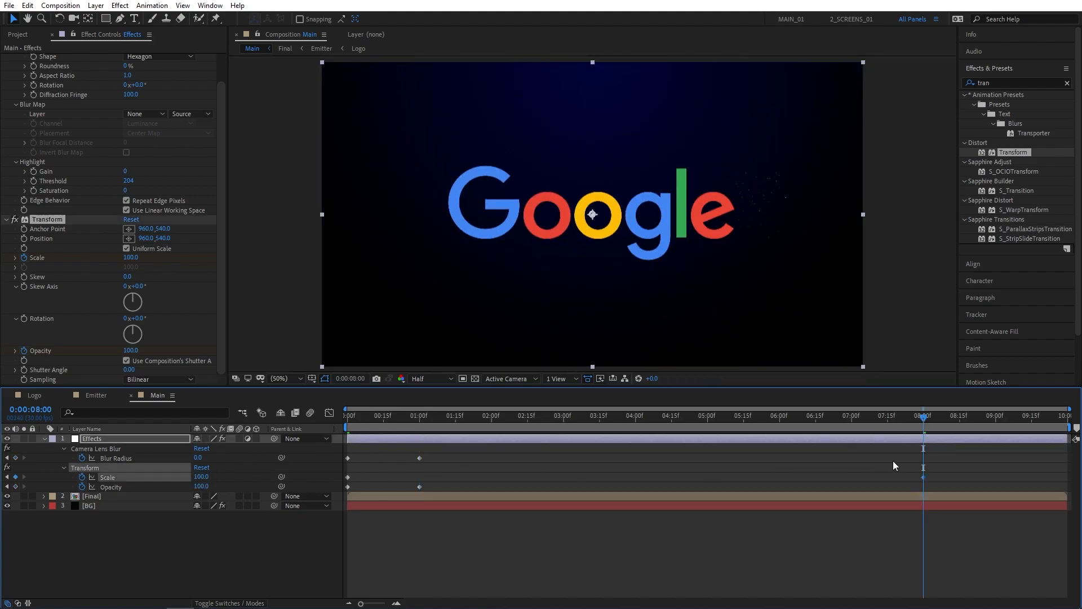
pyautogui.press('F9')
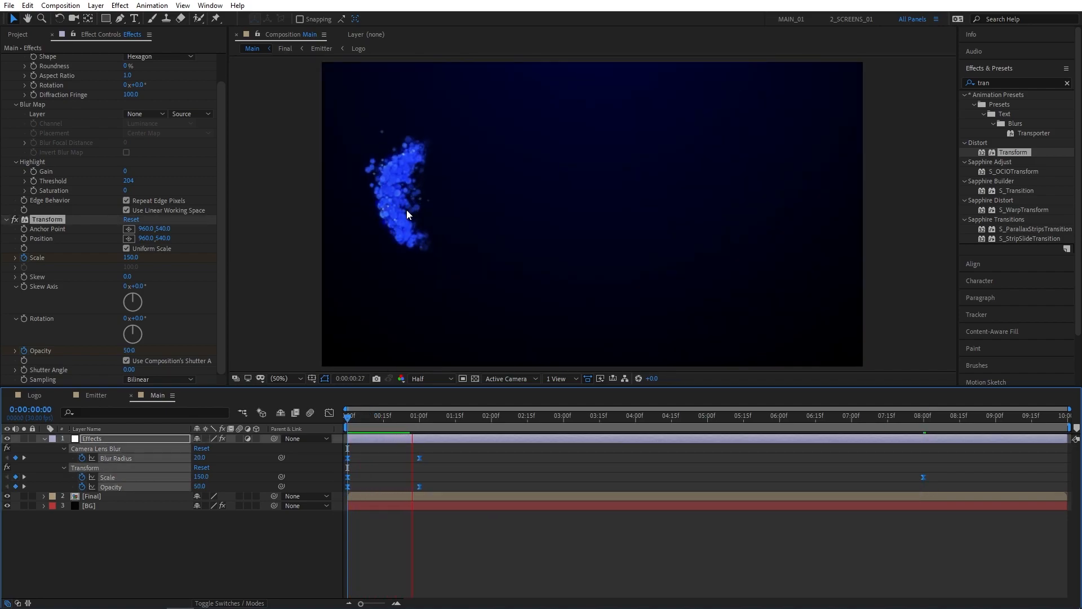
# End the Main composition's work area at 8 seconds and preview it
pyautogui.click(448, 415)
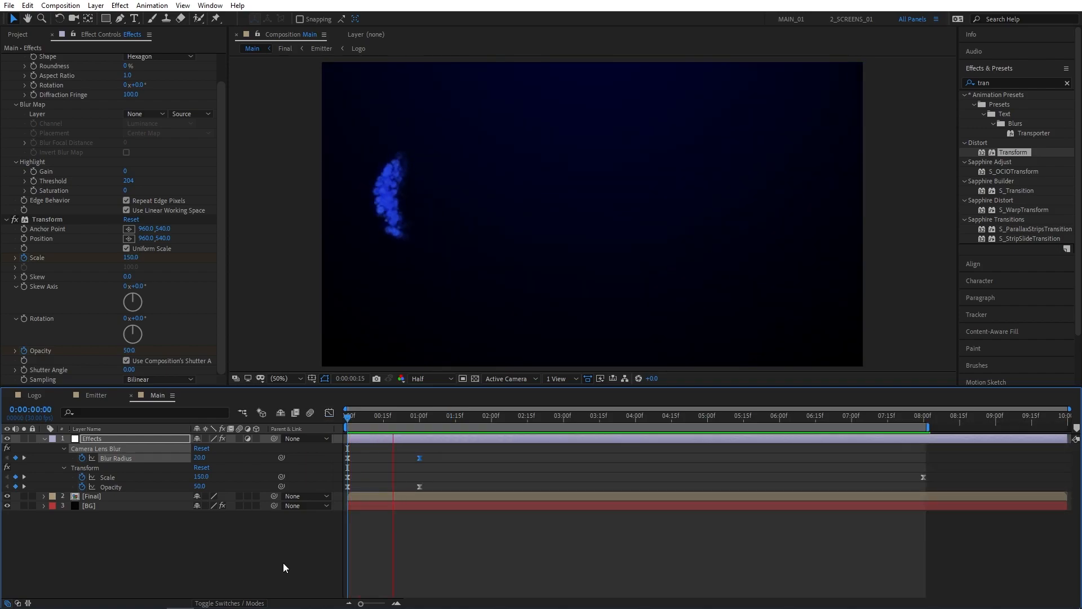
pyautogui.click(537, 425)
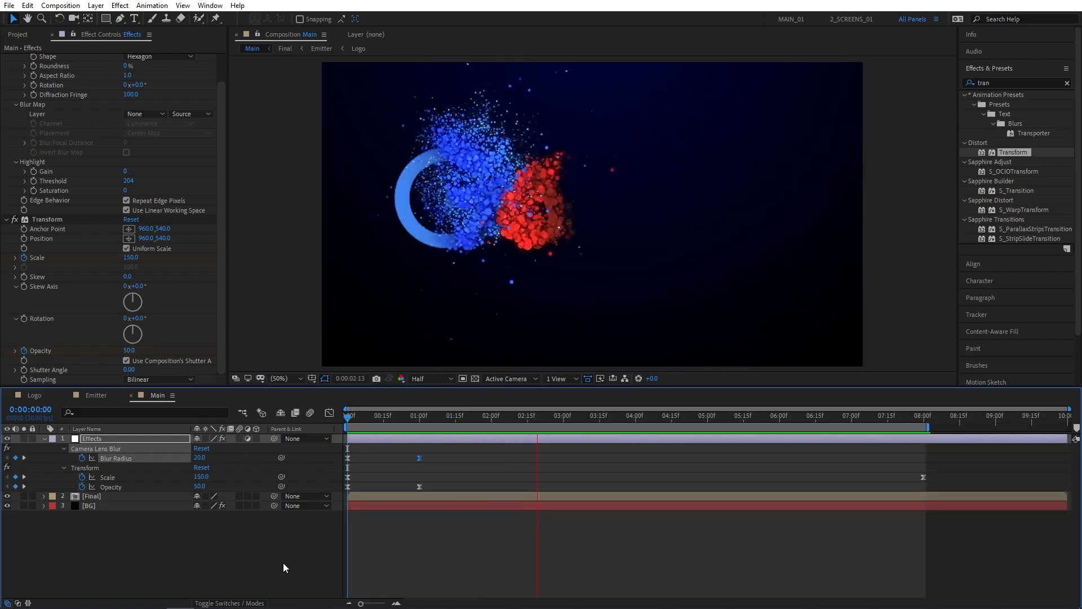
pyautogui.click(683, 432)
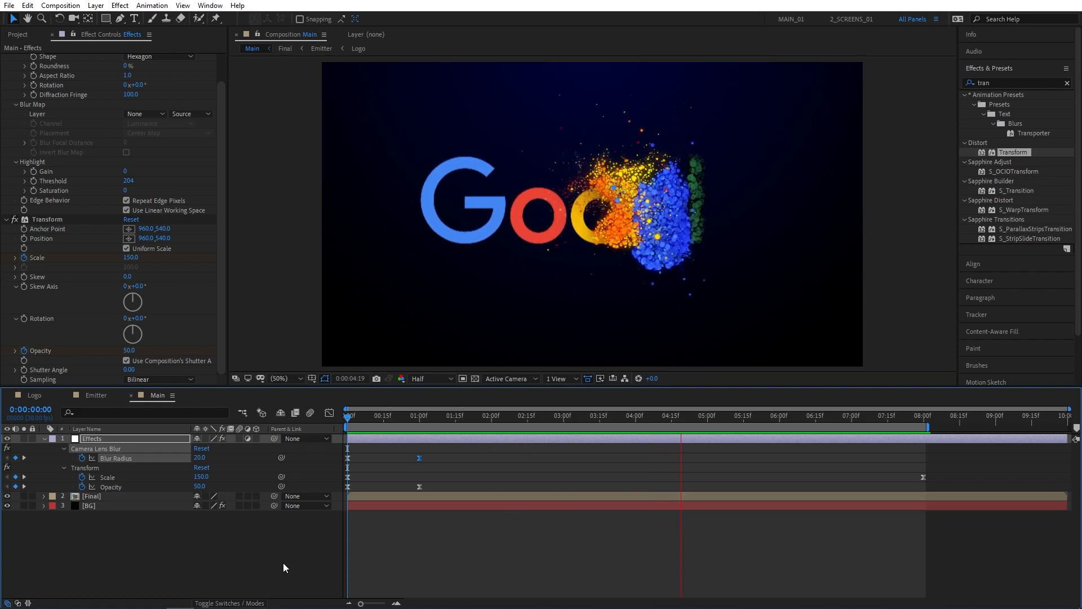
pyautogui.click(820, 415)
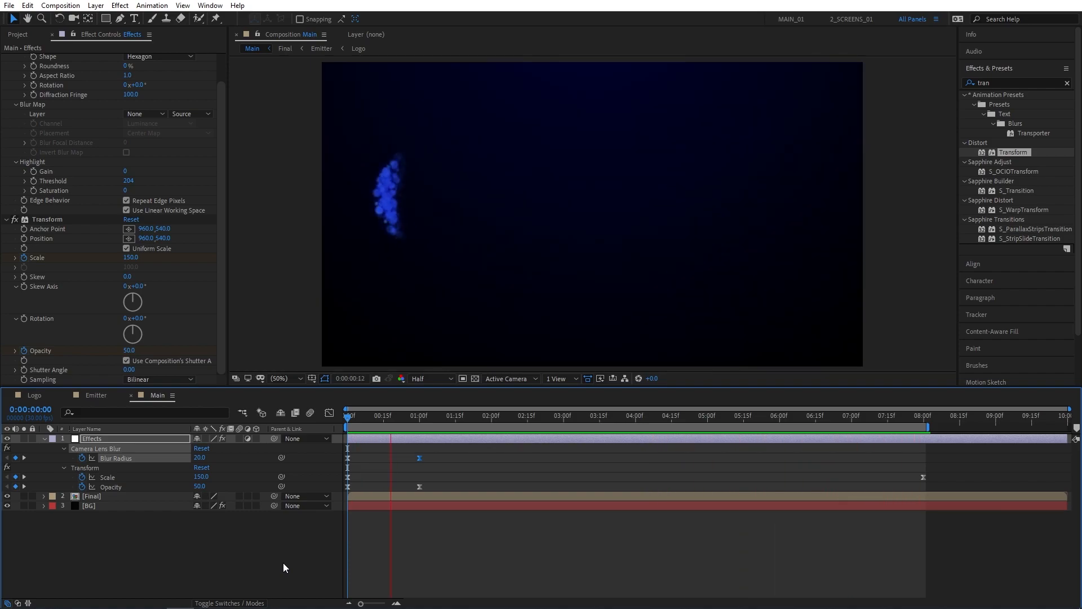
pyautogui.click(533, 426)
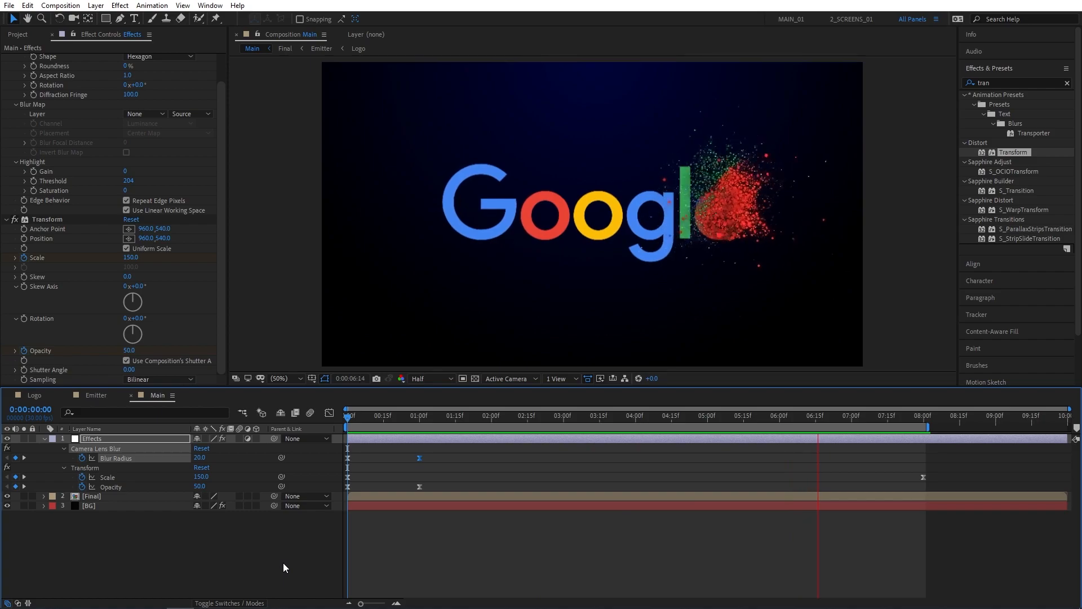
pyautogui.click(385, 416)
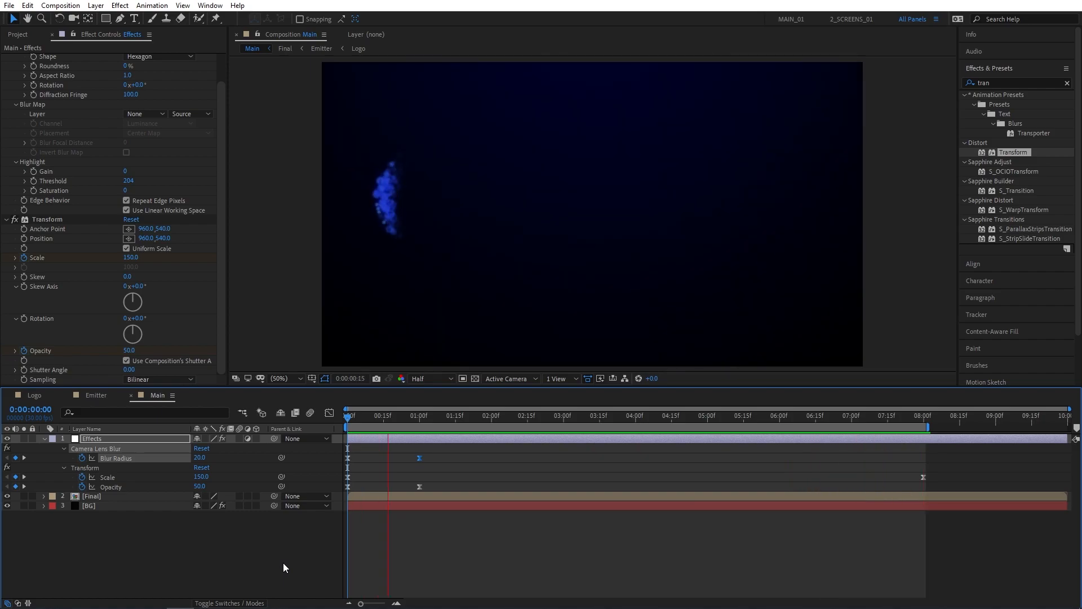